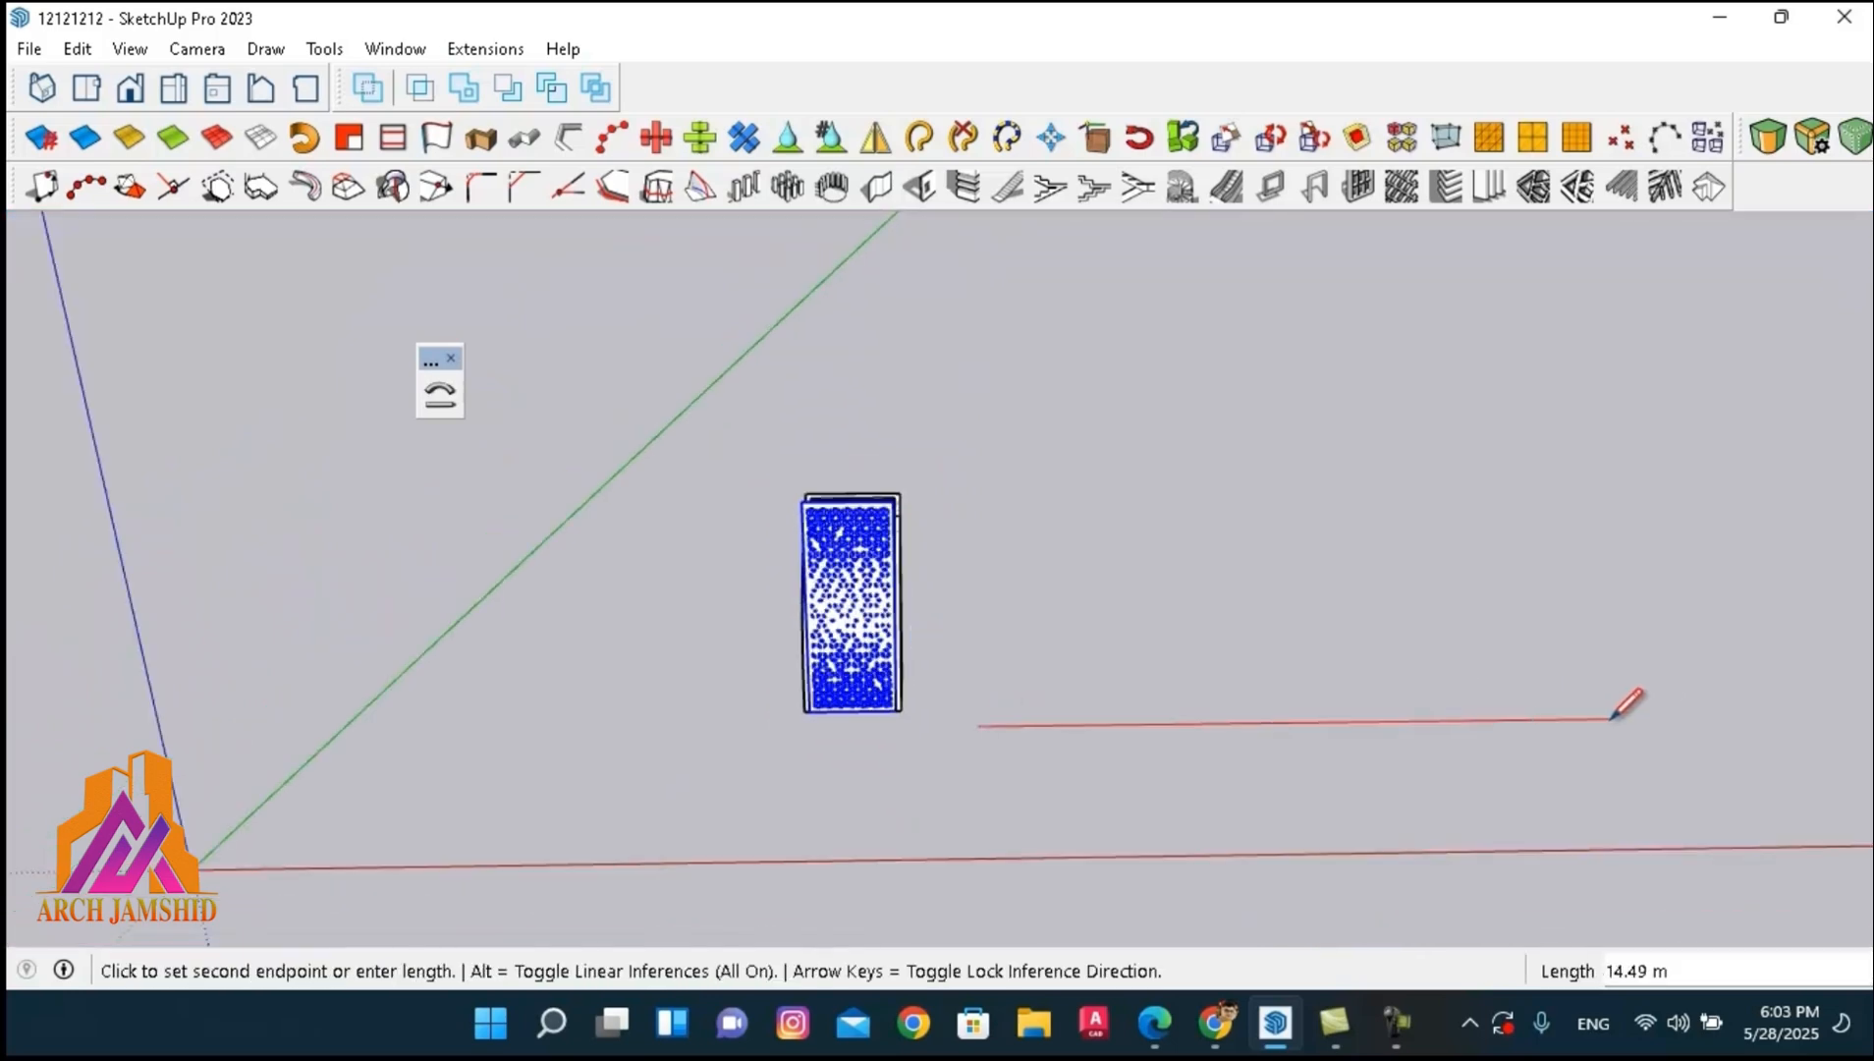
mouse_move(1624, 706)
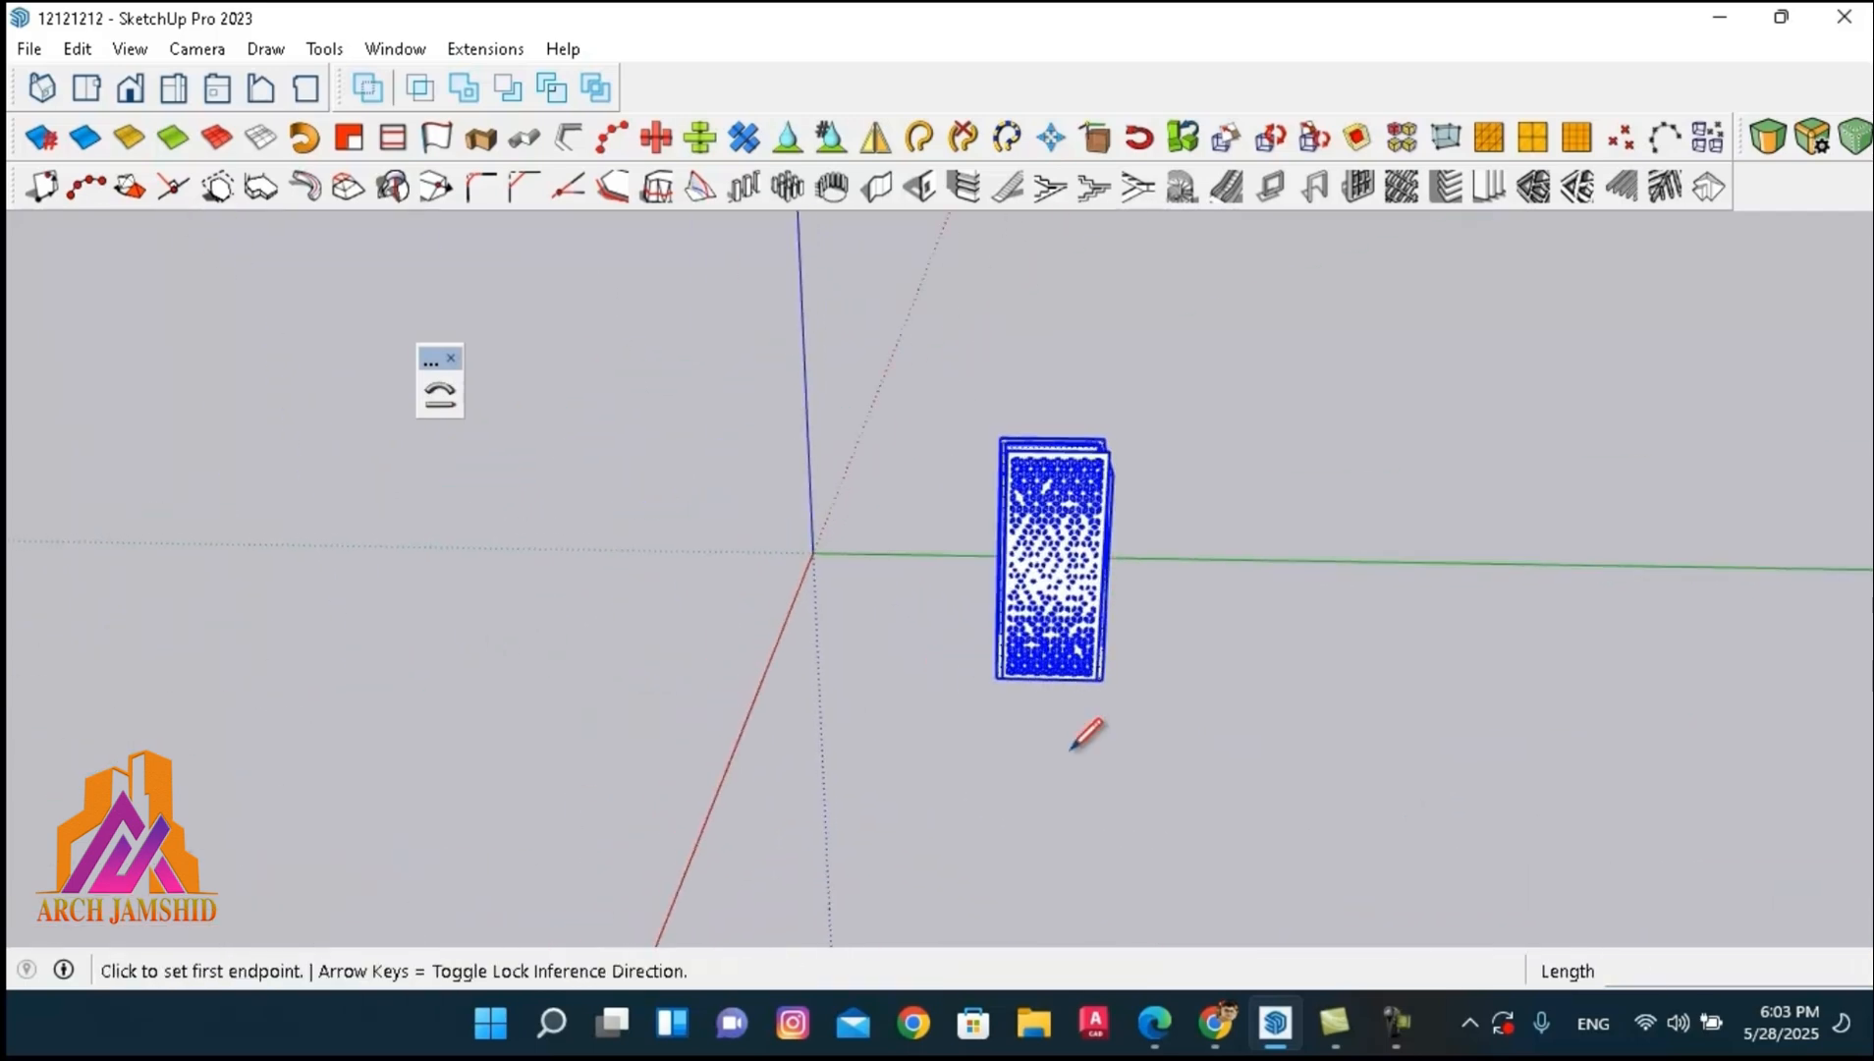
Place the upright perforated geometric panel beside the already bent panel.
left_click(1088, 734)
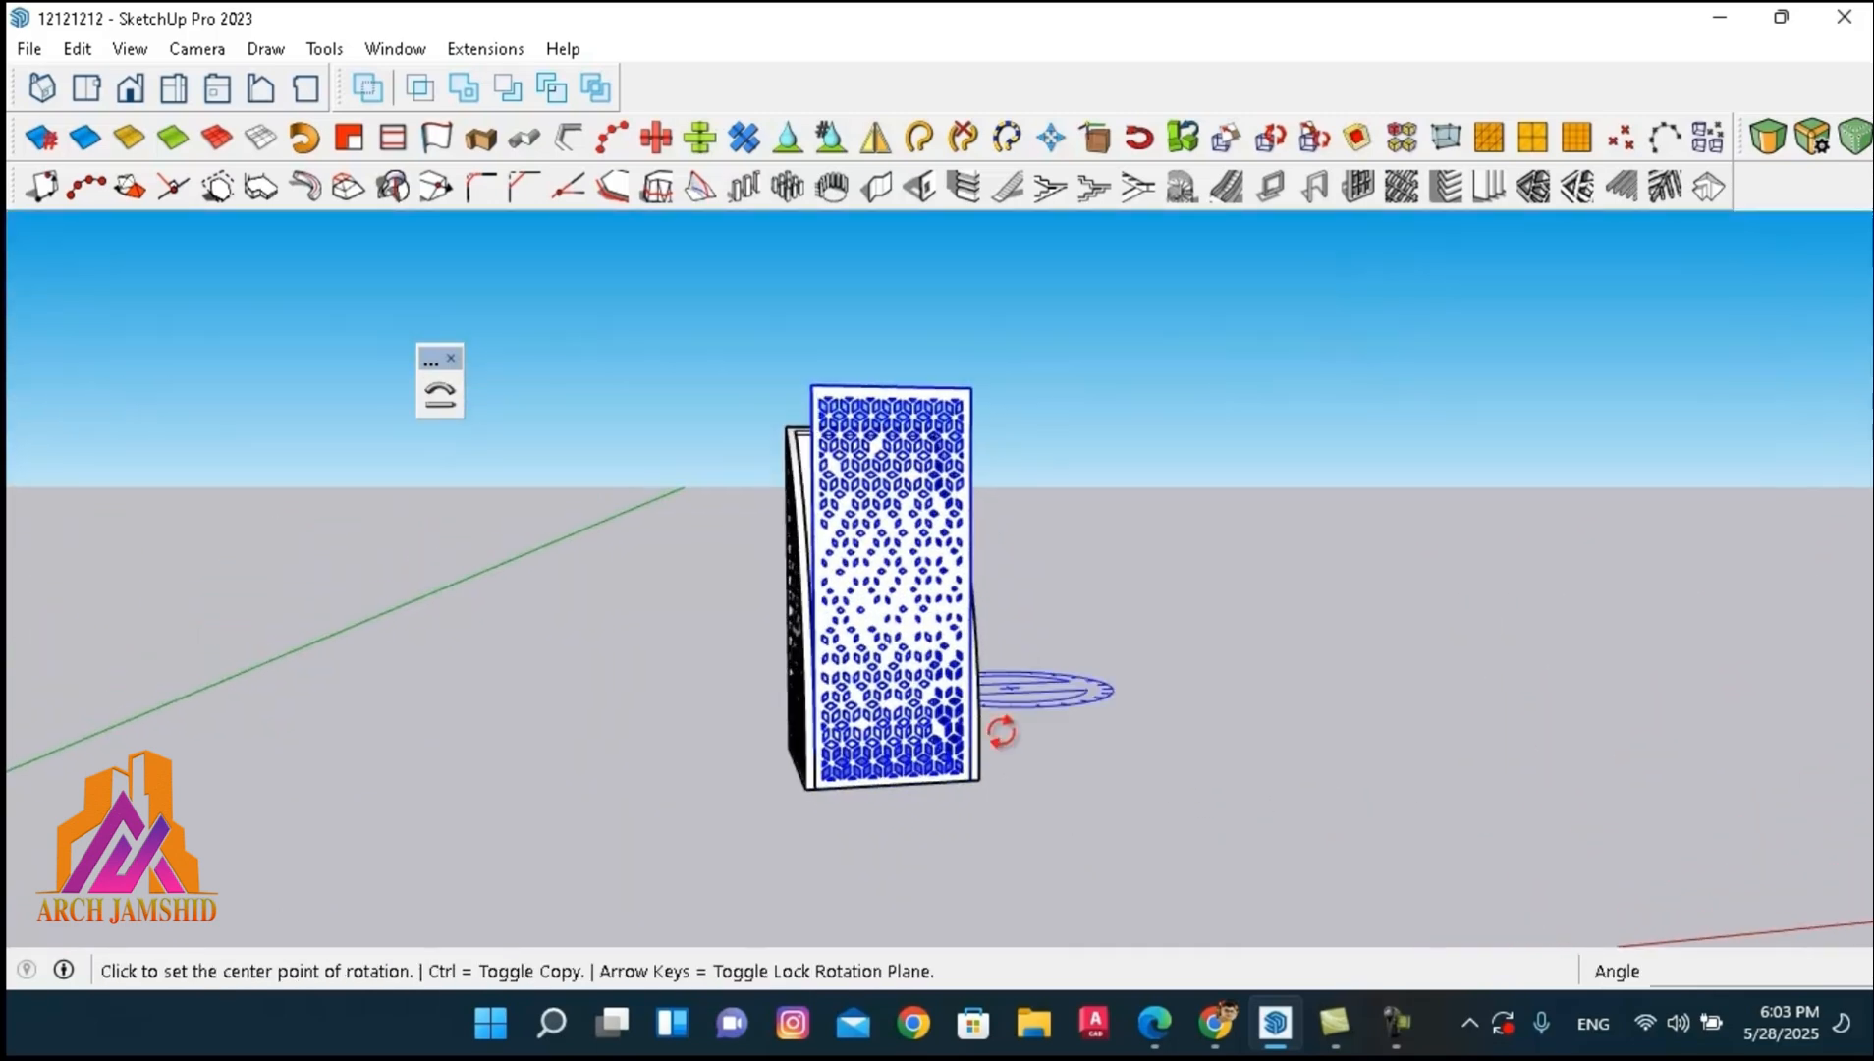
mouse_move(1100, 831)
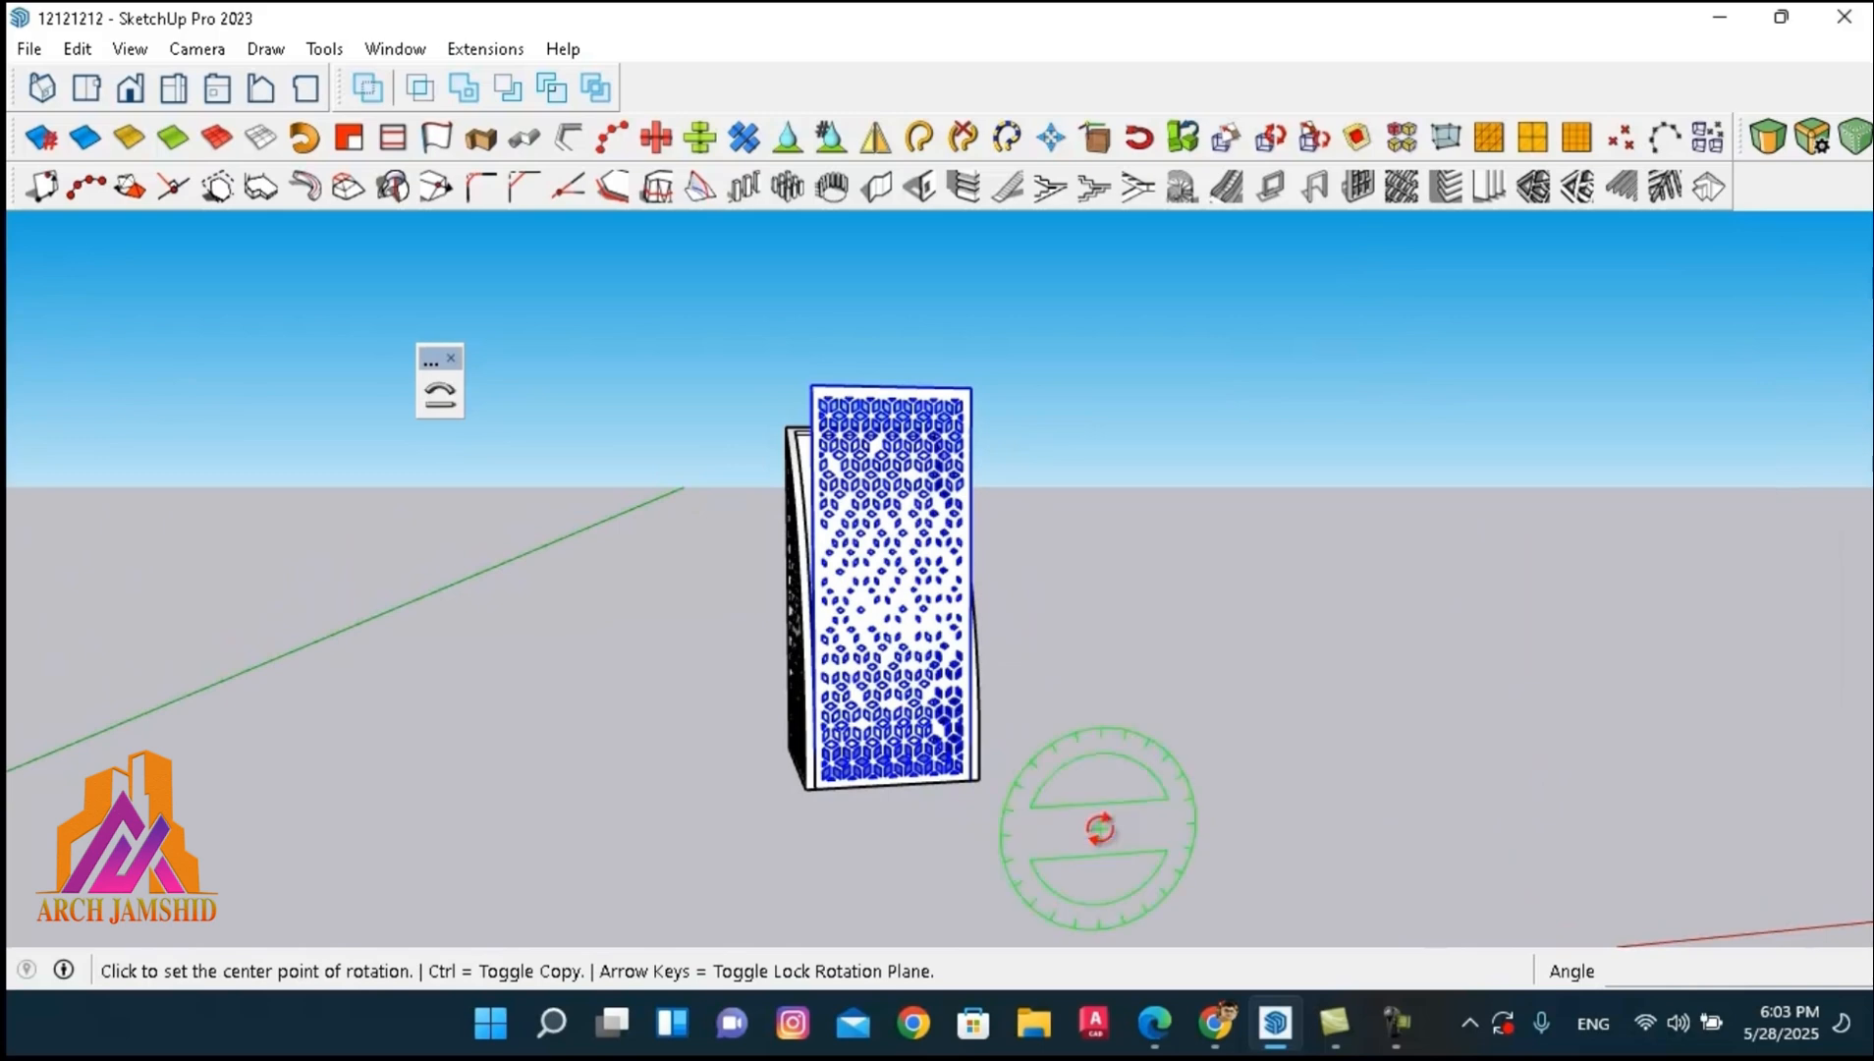
Set the rotation centre below the panel to begin turning it flat by 90°.
left_click(1098, 829)
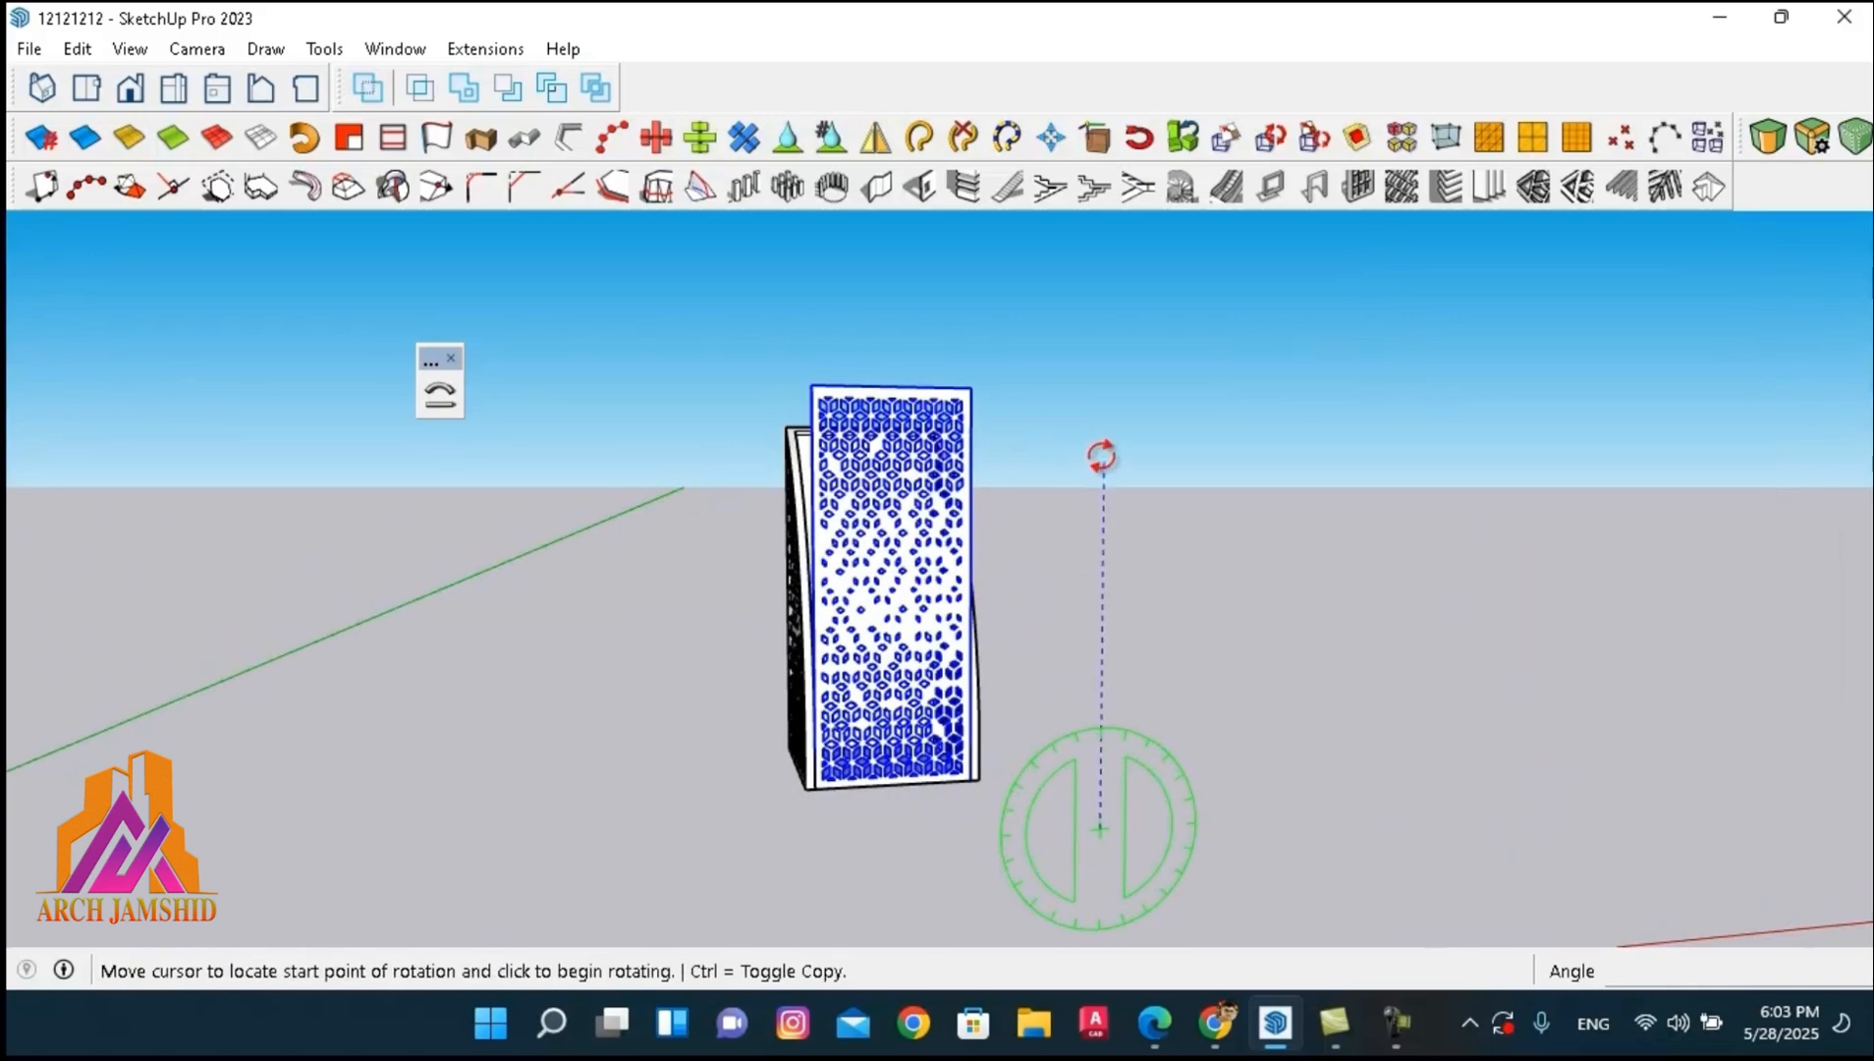
mouse_move(1082, 495)
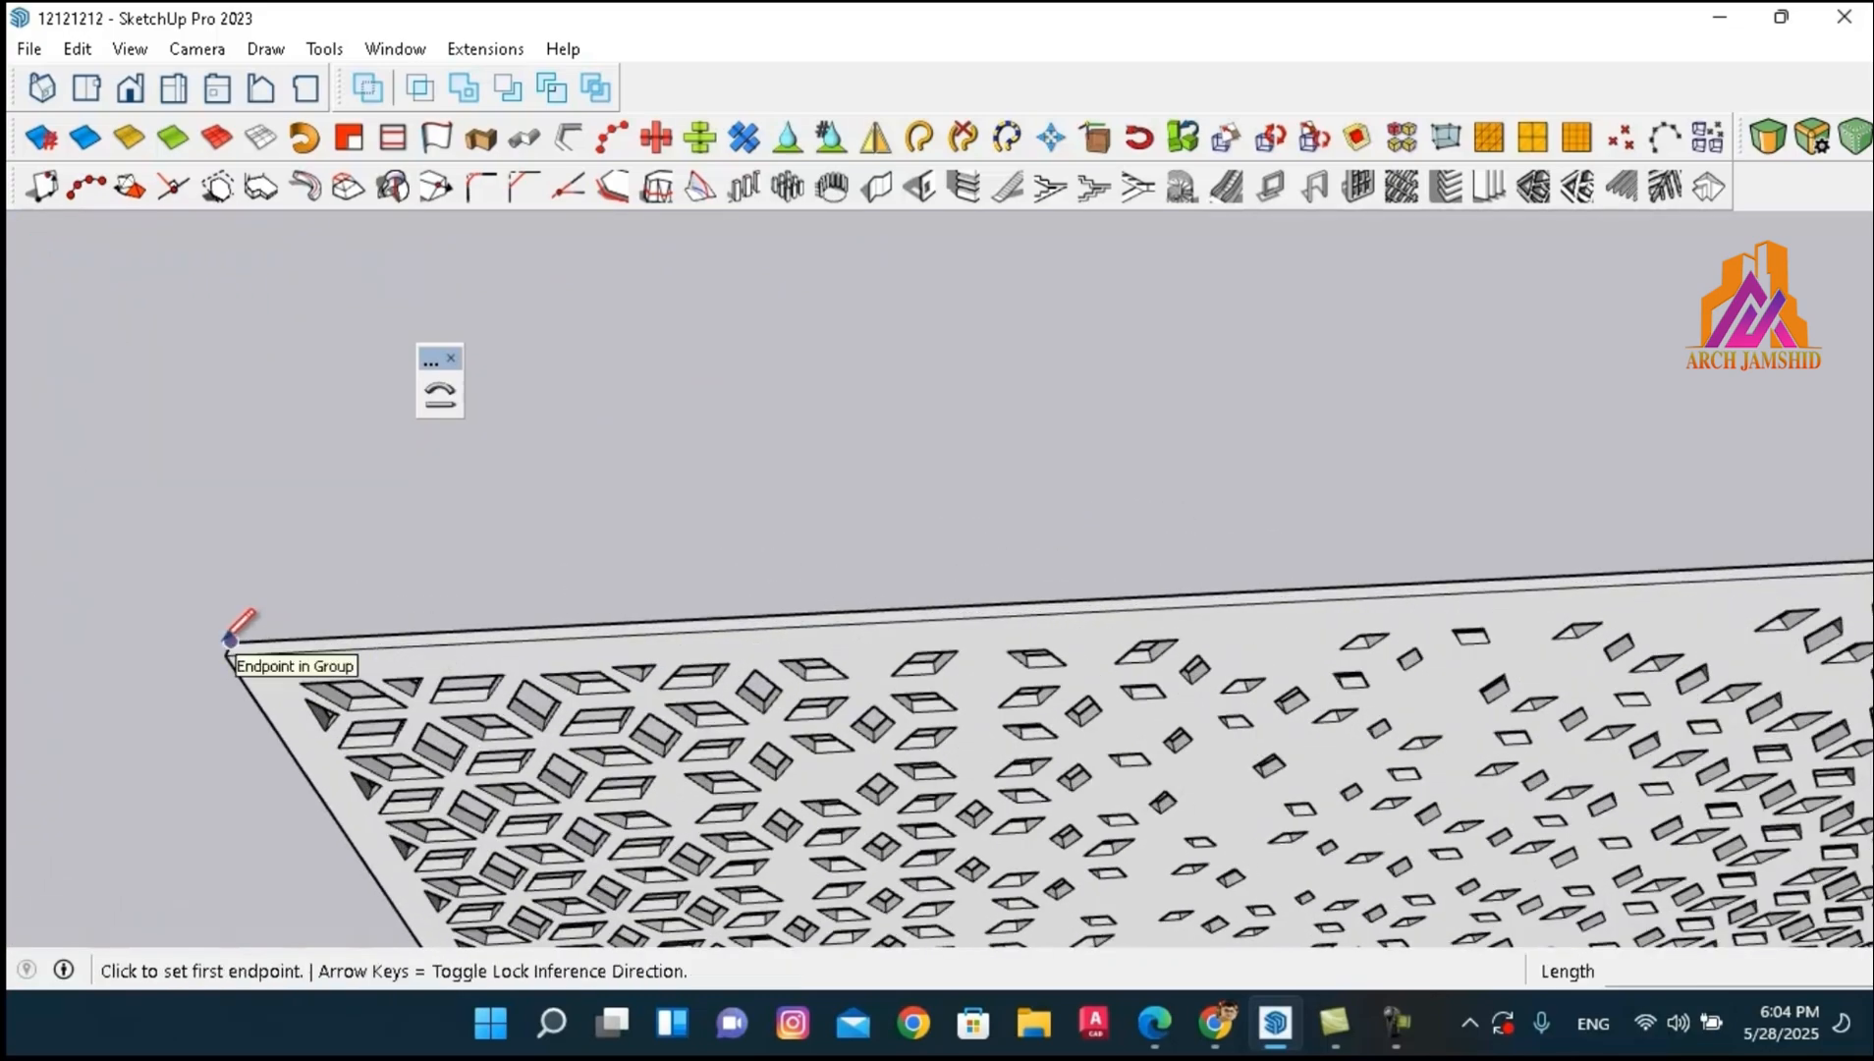
Draw the 5 m edge line from the panel's corner and select the arc.
left_click(228, 643)
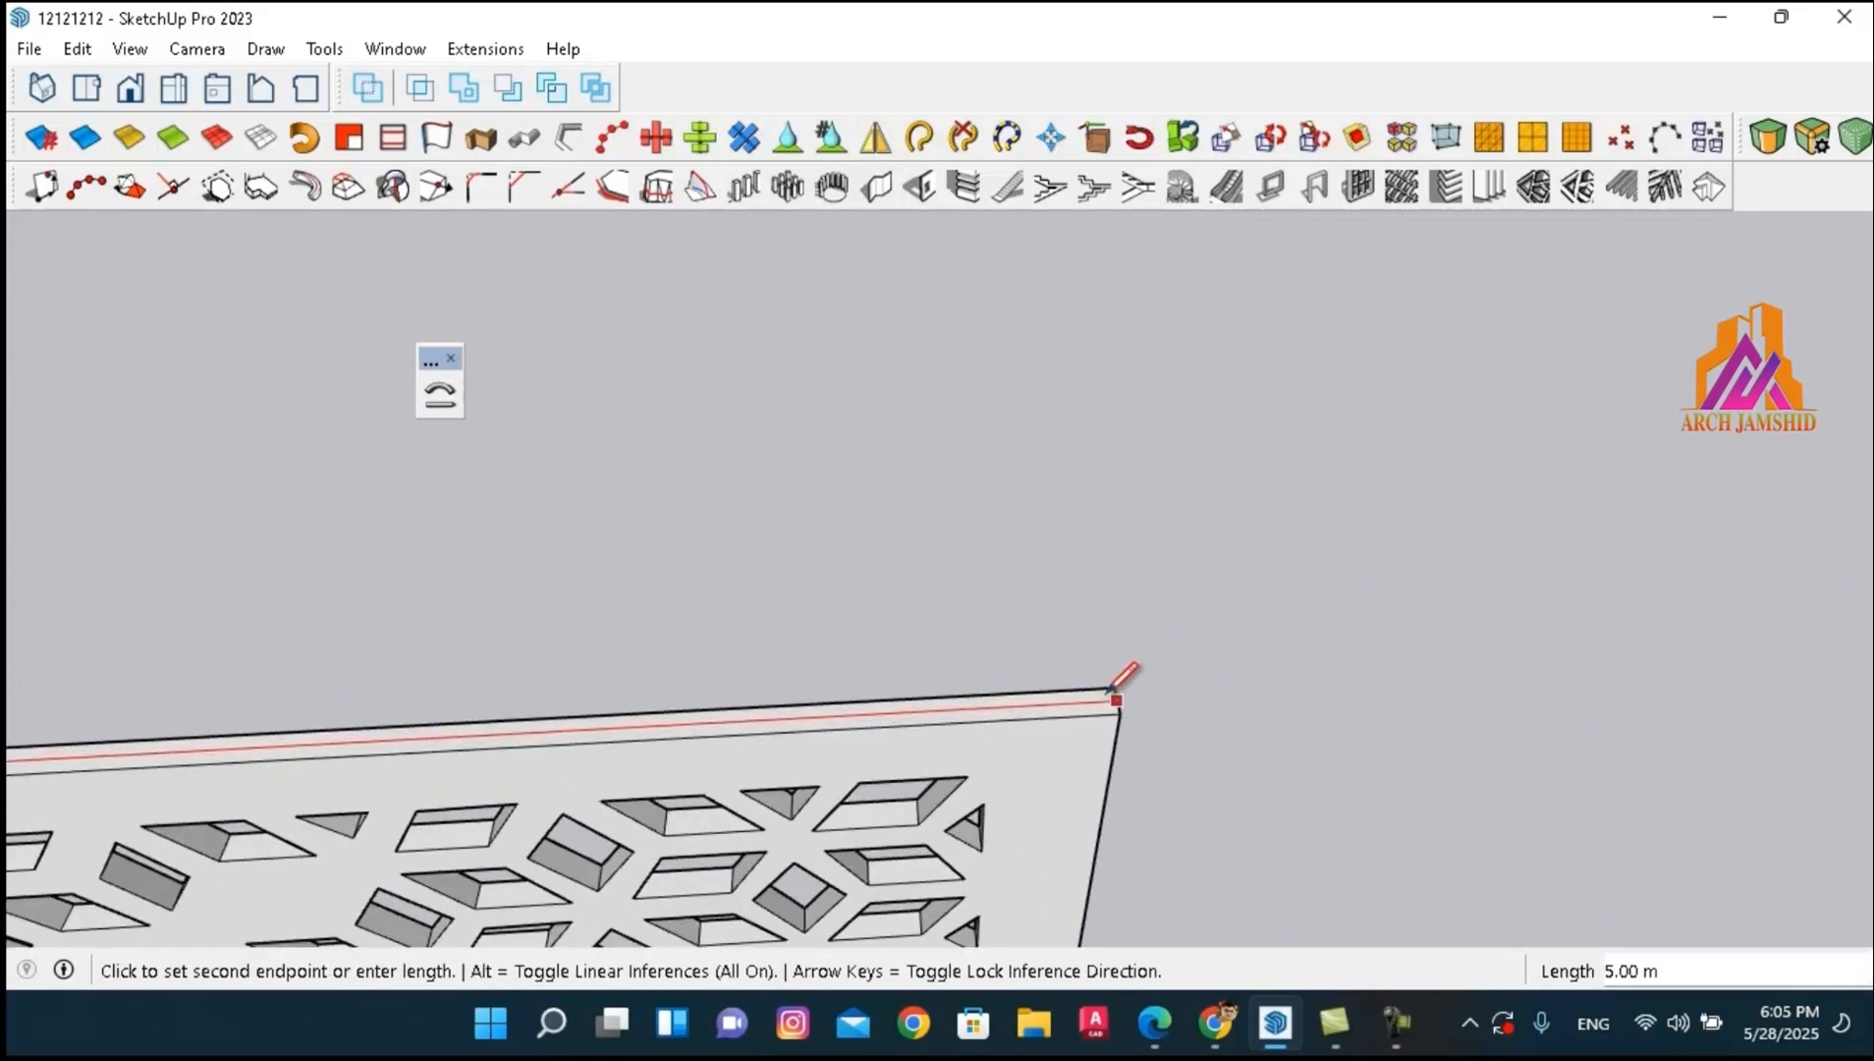
key("Escape")
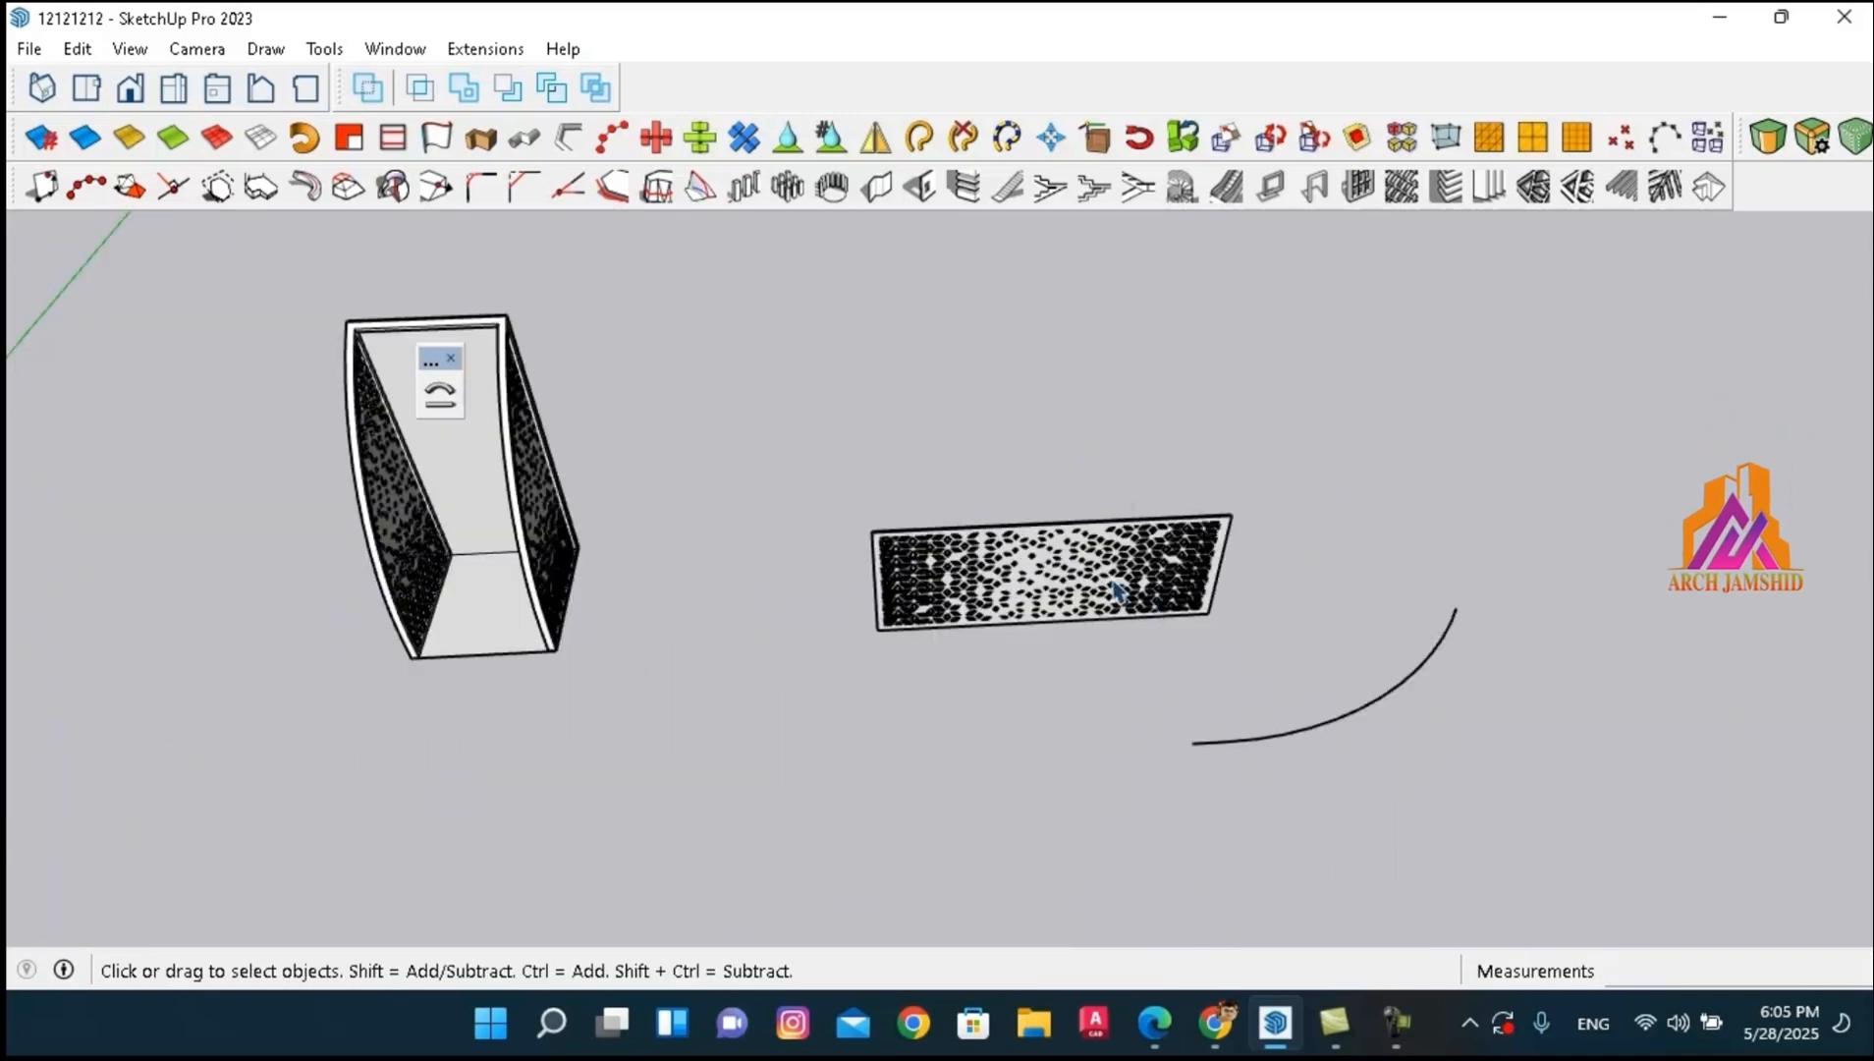
mouse_move(1374, 717)
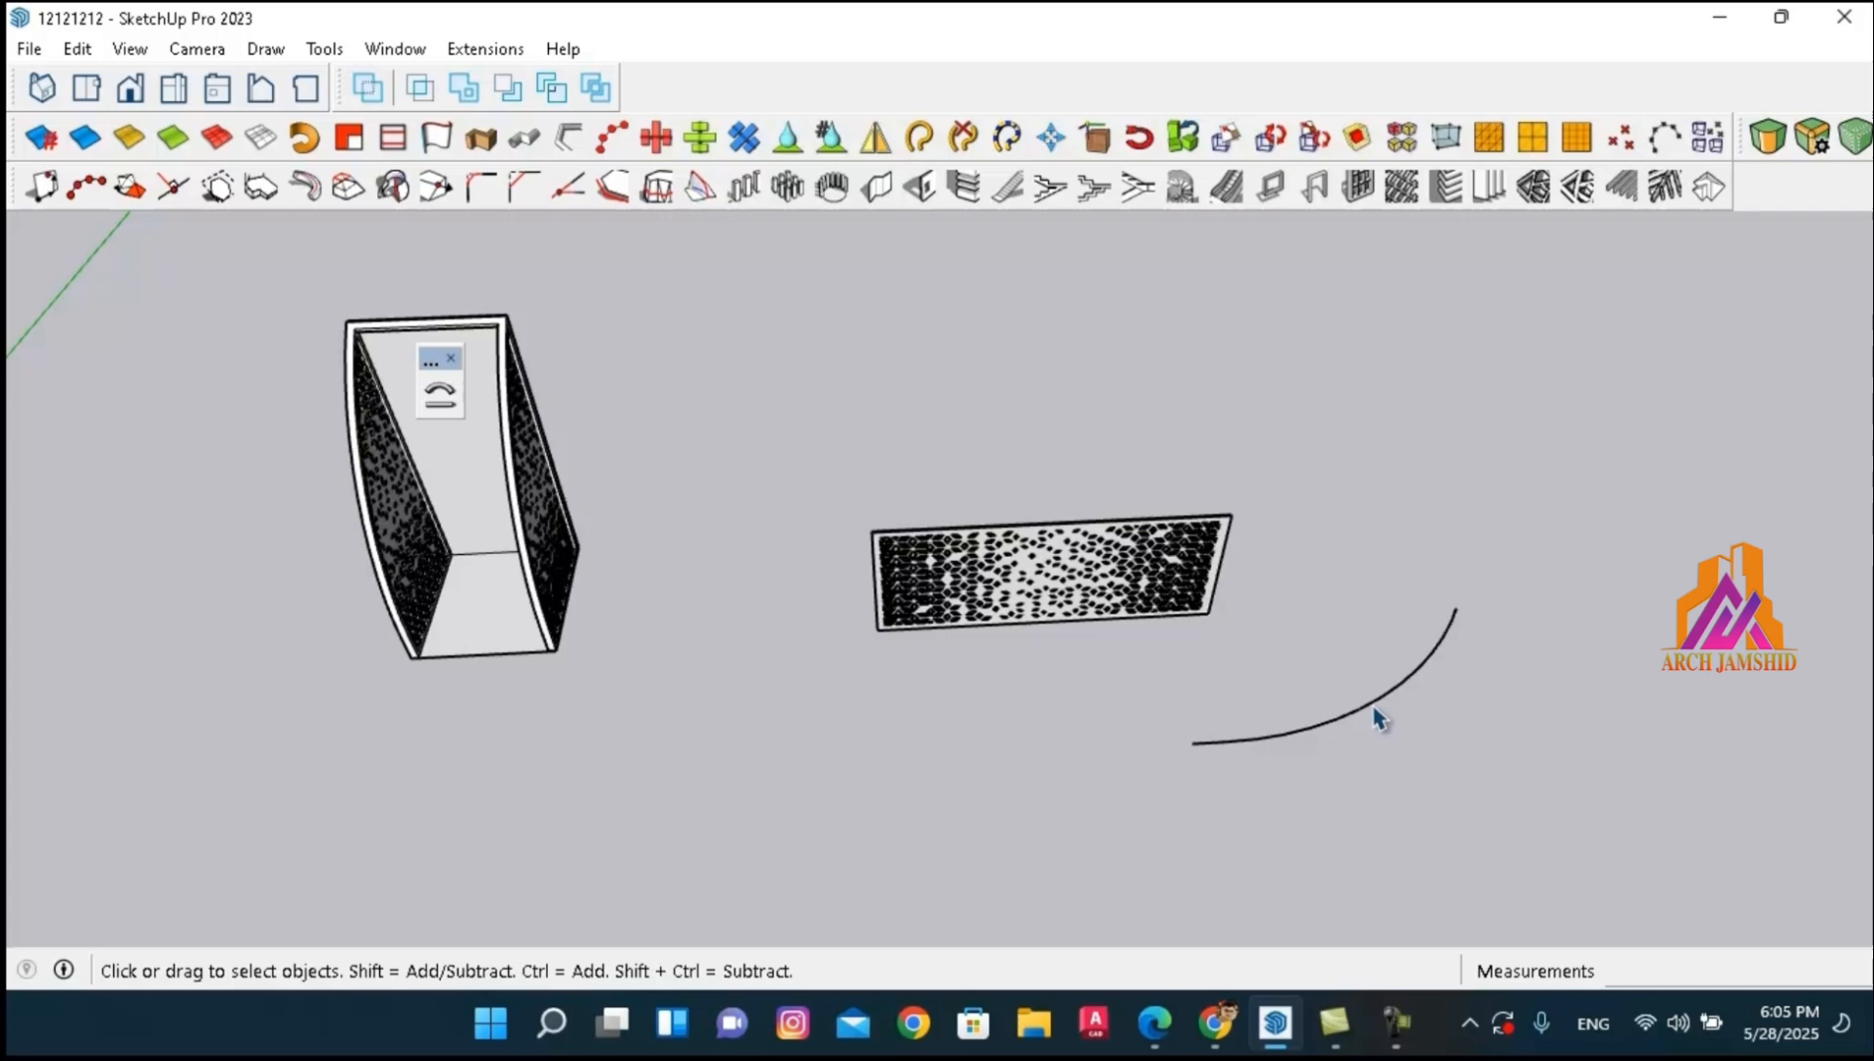
left_click(1314, 705)
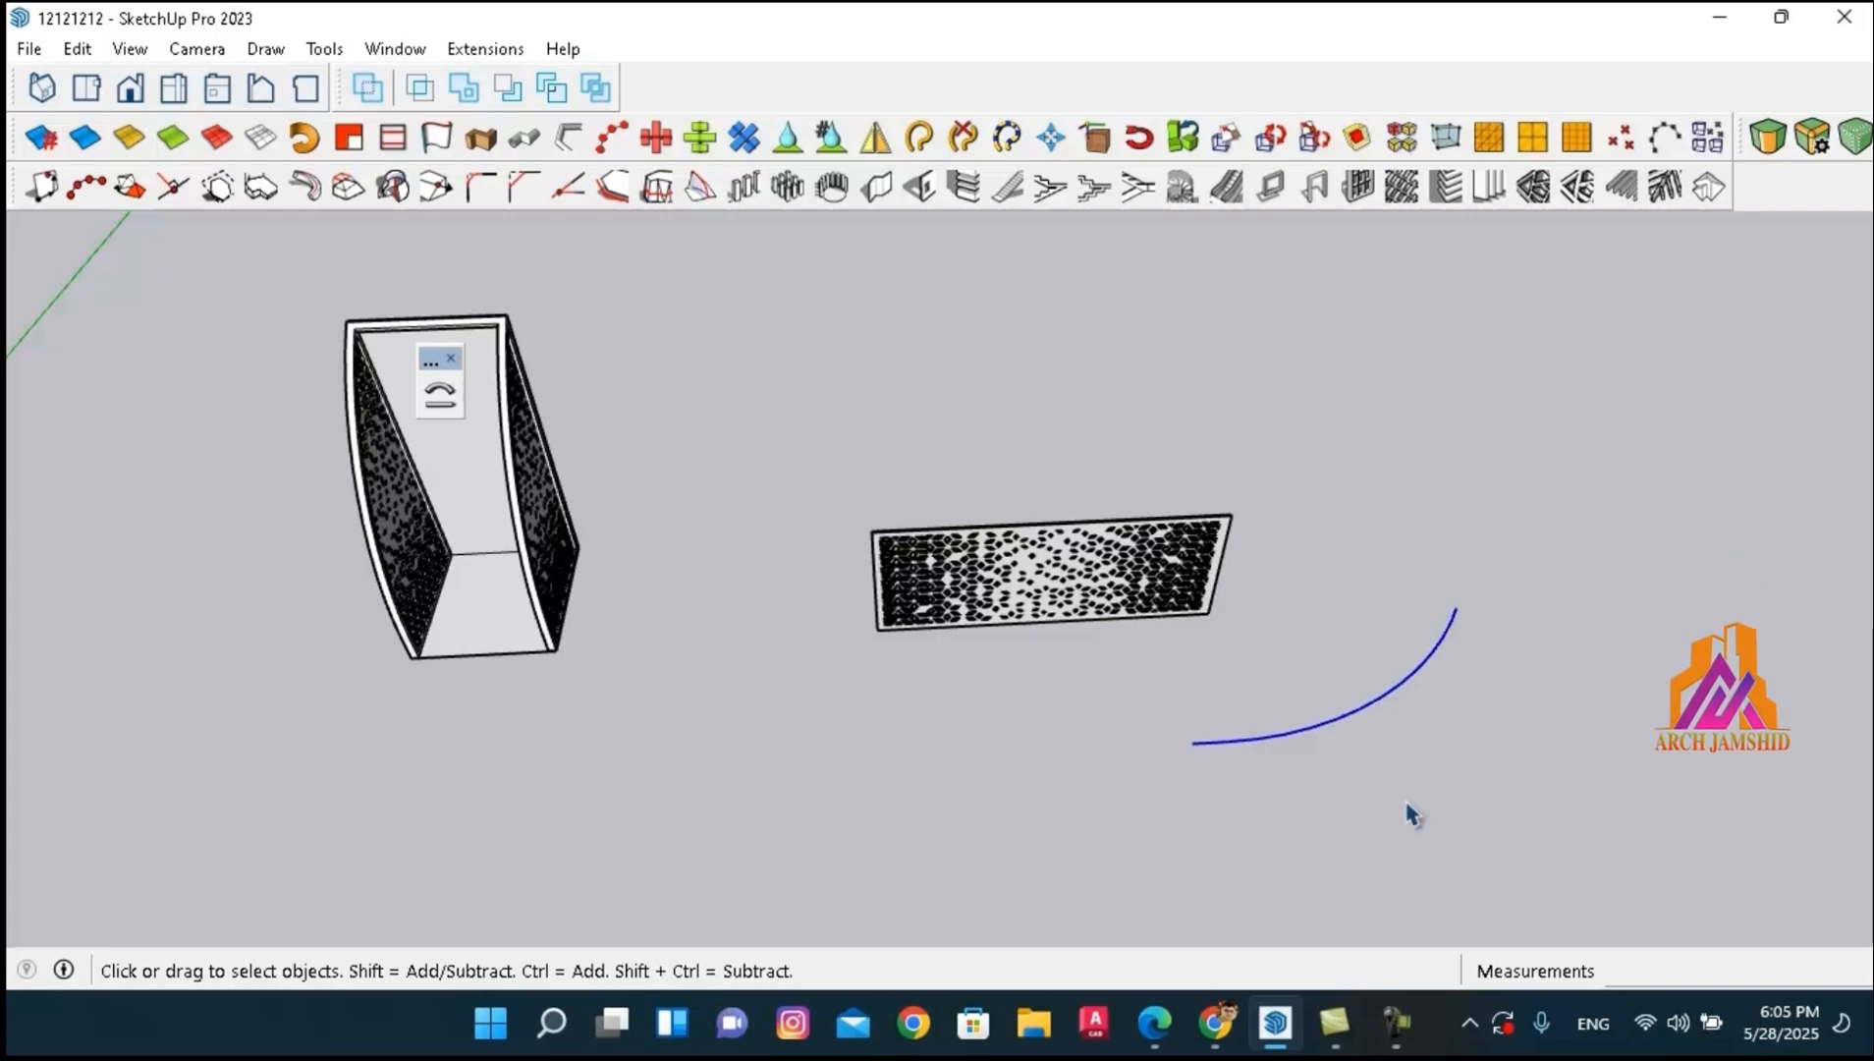
mouse_move(1306, 705)
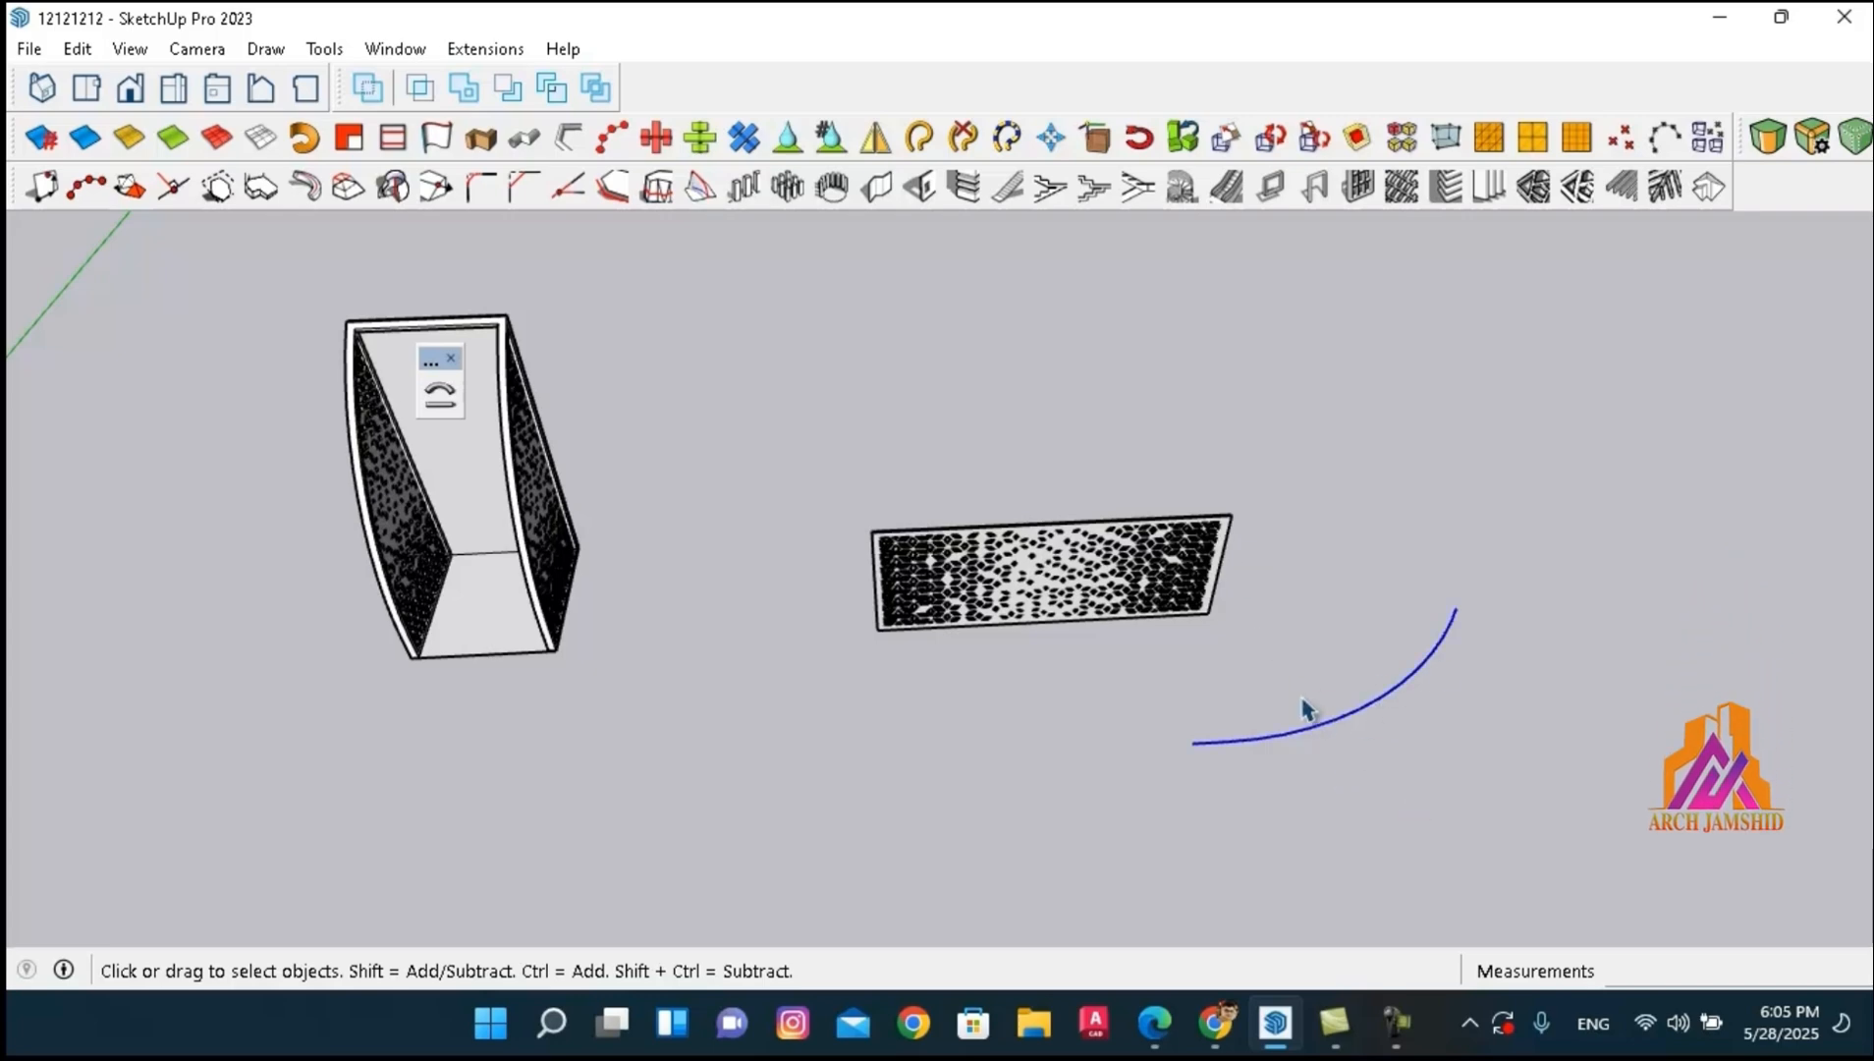
mouse_move(1296, 580)
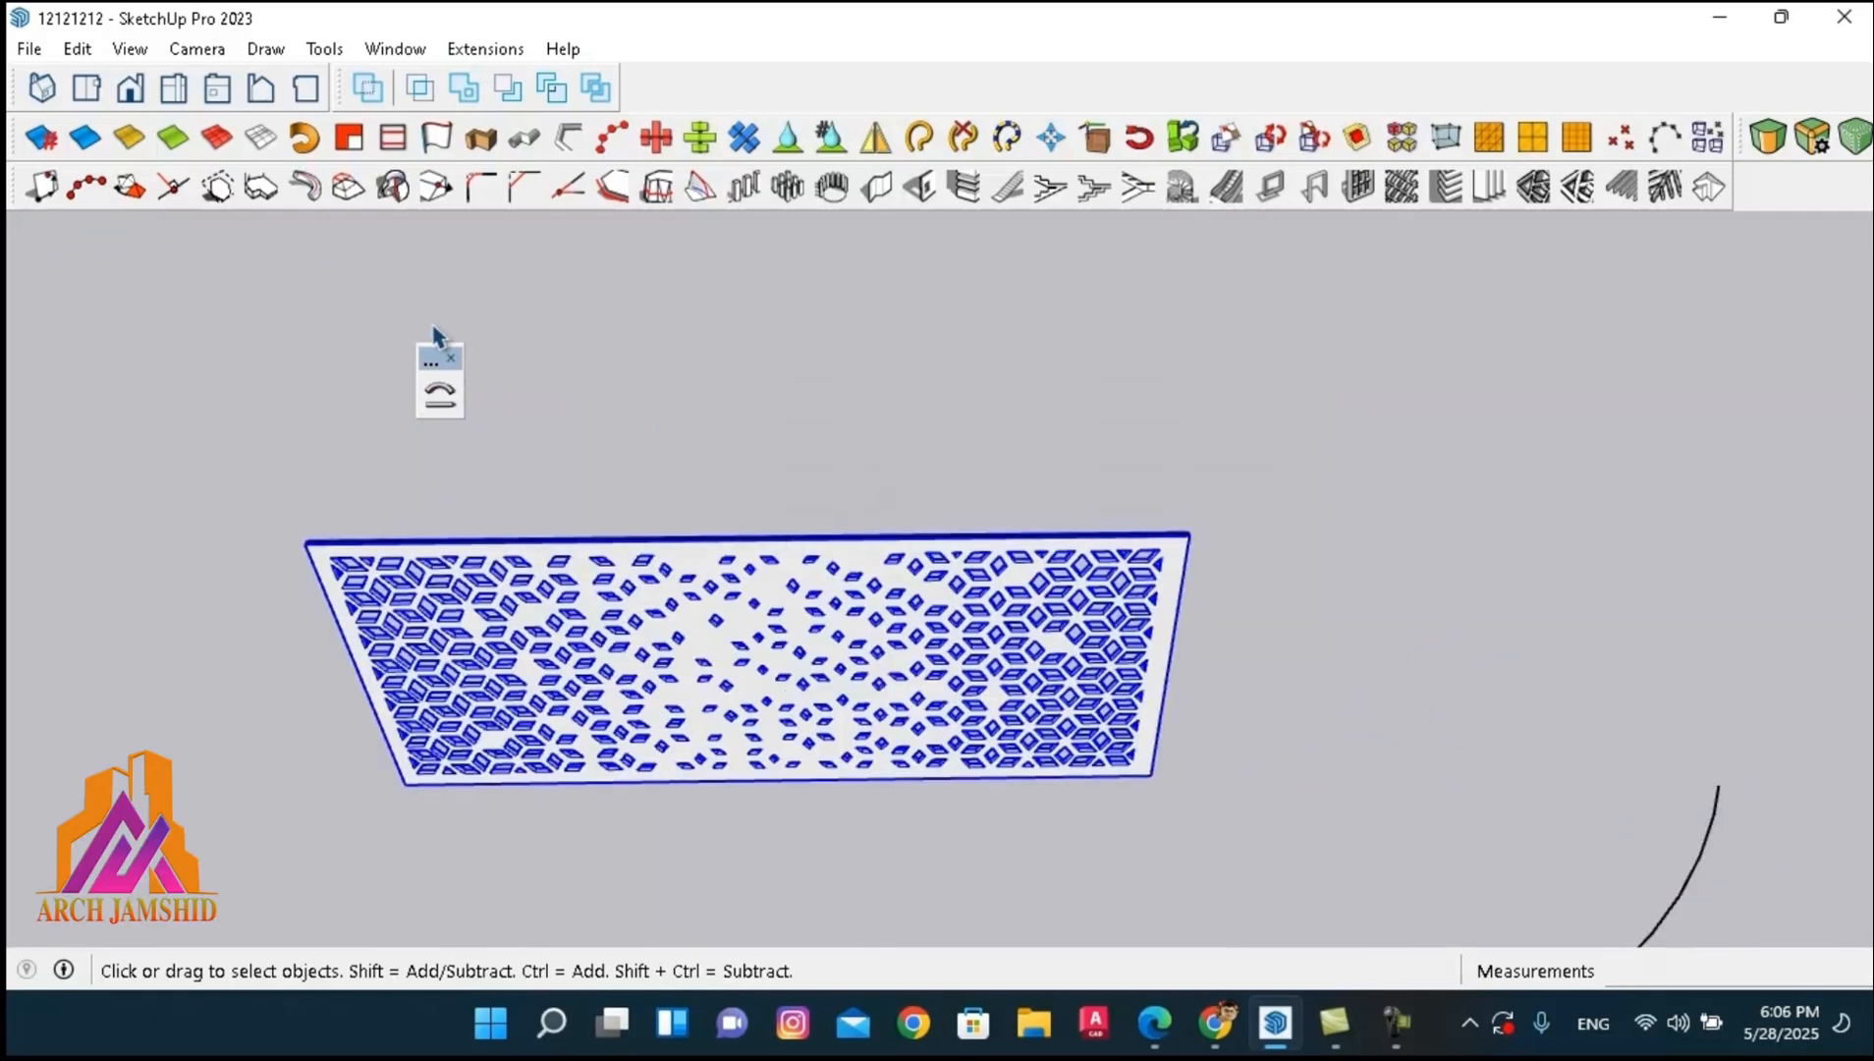
Run Shape Bender with the panel edge line as the base and the arc as the bending path.
left_click(438, 402)
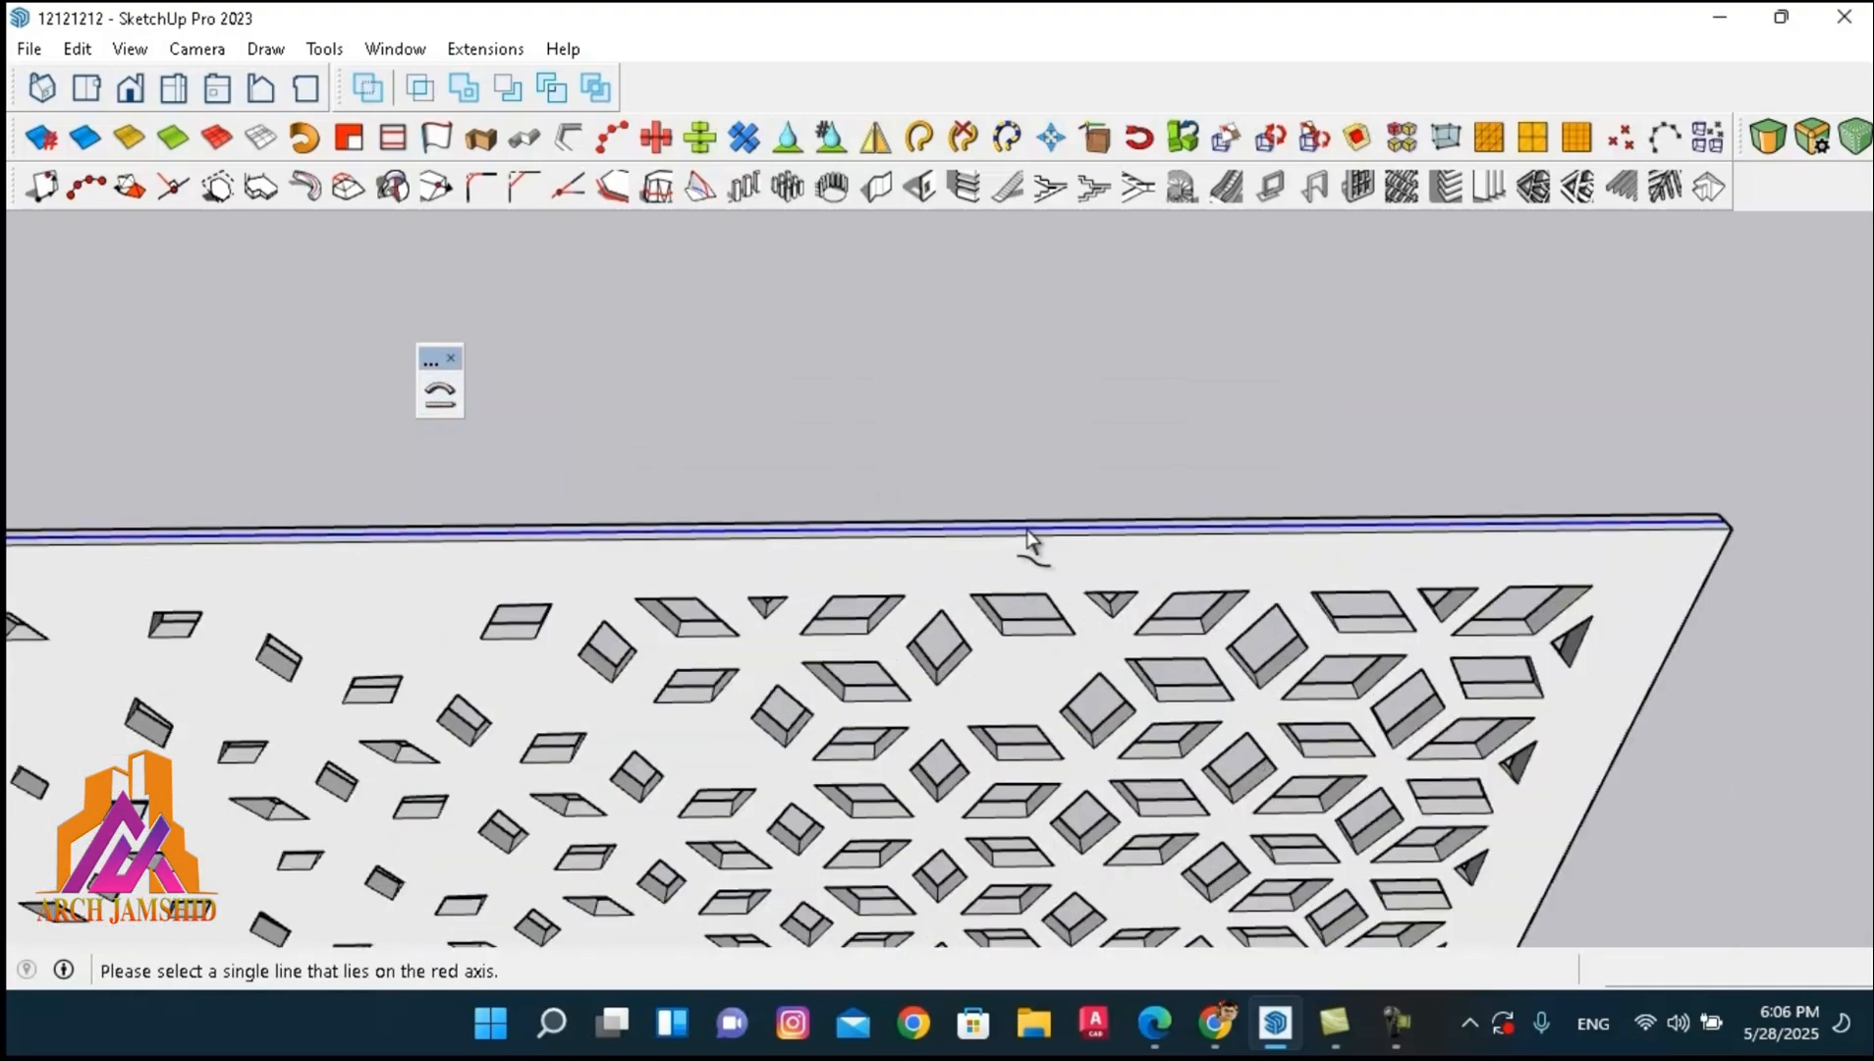
left_click(1027, 534)
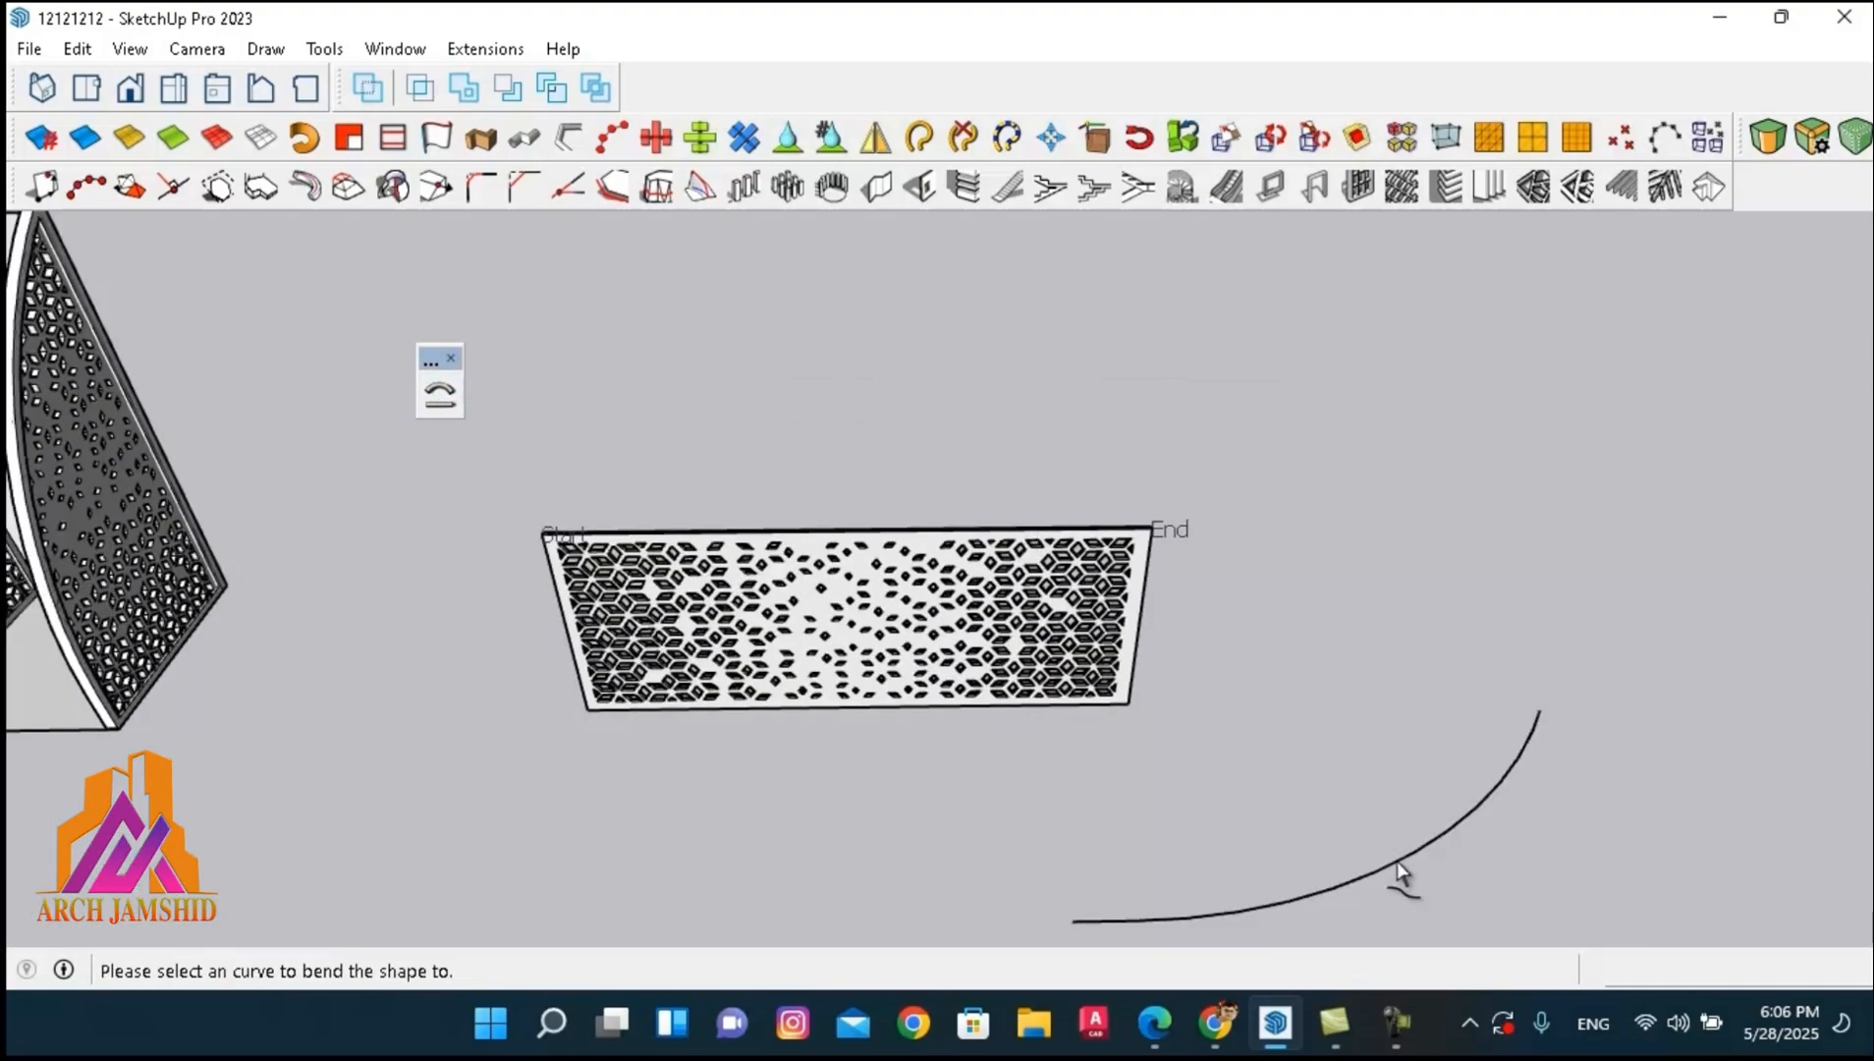
left_click(1404, 872)
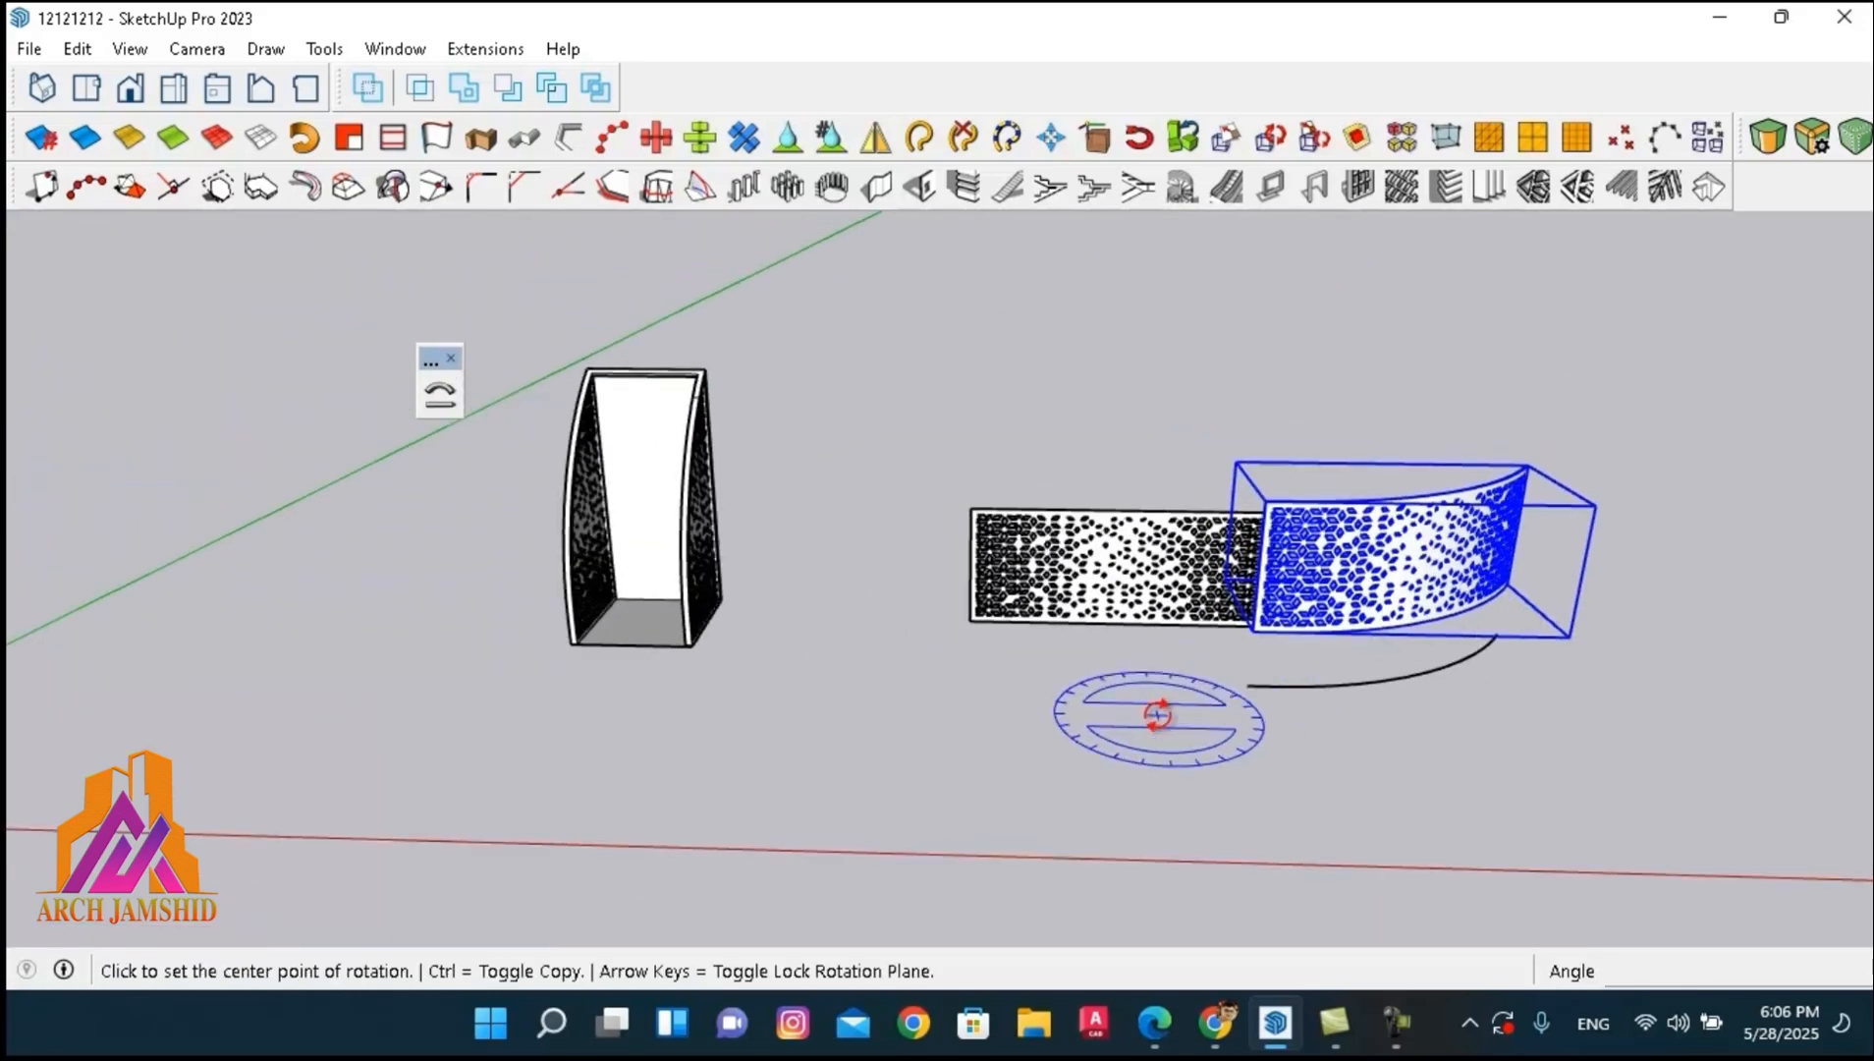
Rotate the bent panel upright and drop it beside the other tall panel.
left_click(1157, 715)
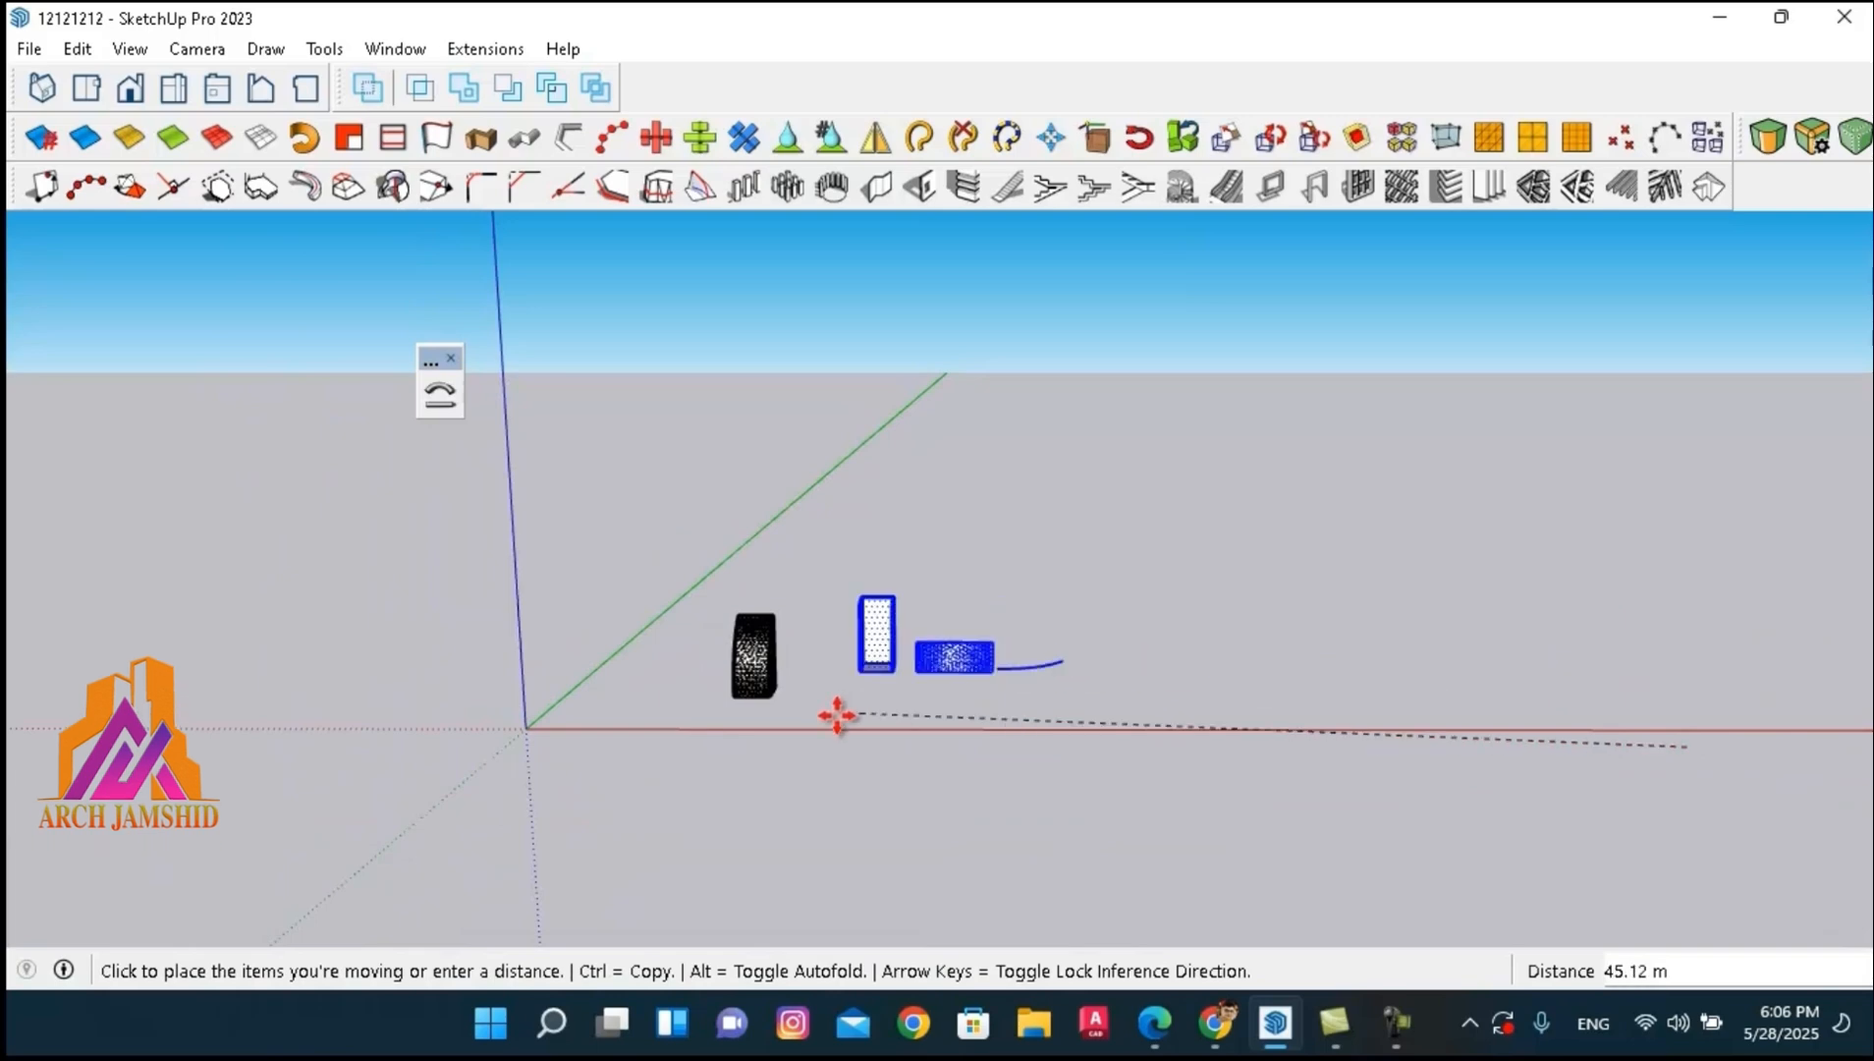
mouse_move(790, 744)
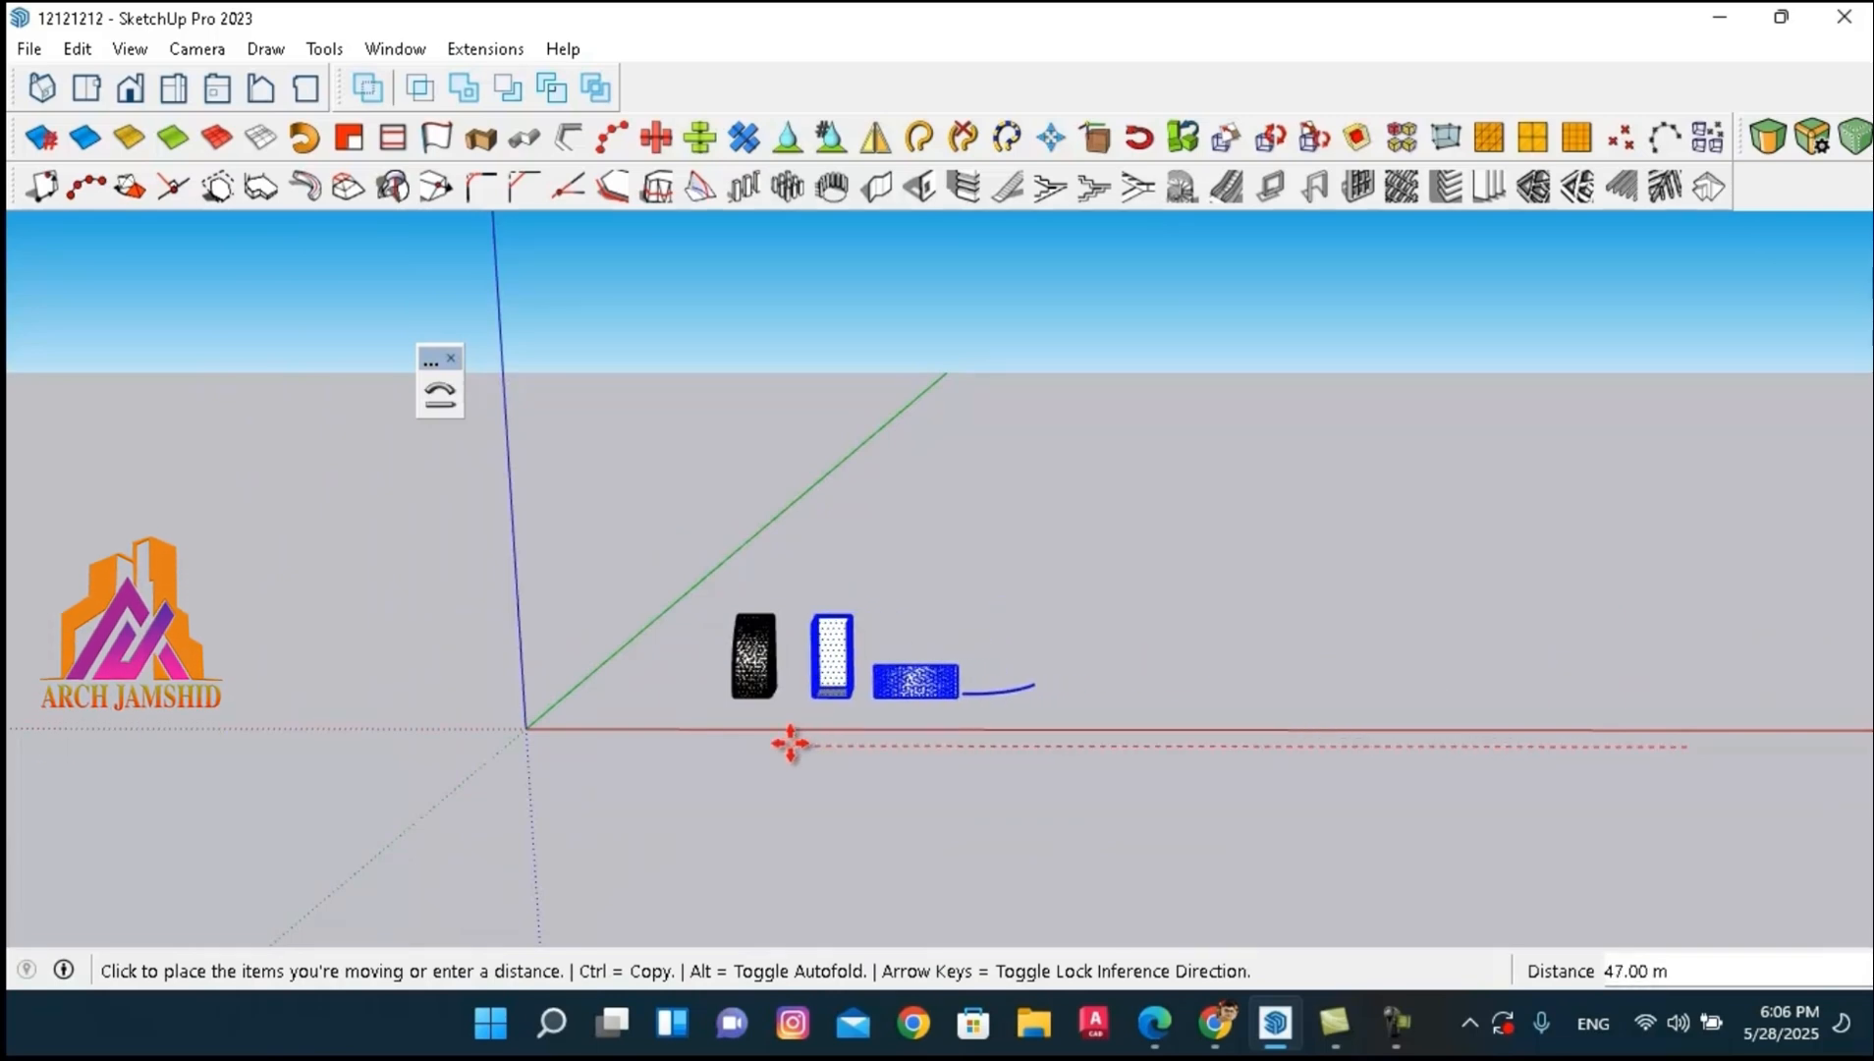
left_click(789, 744)
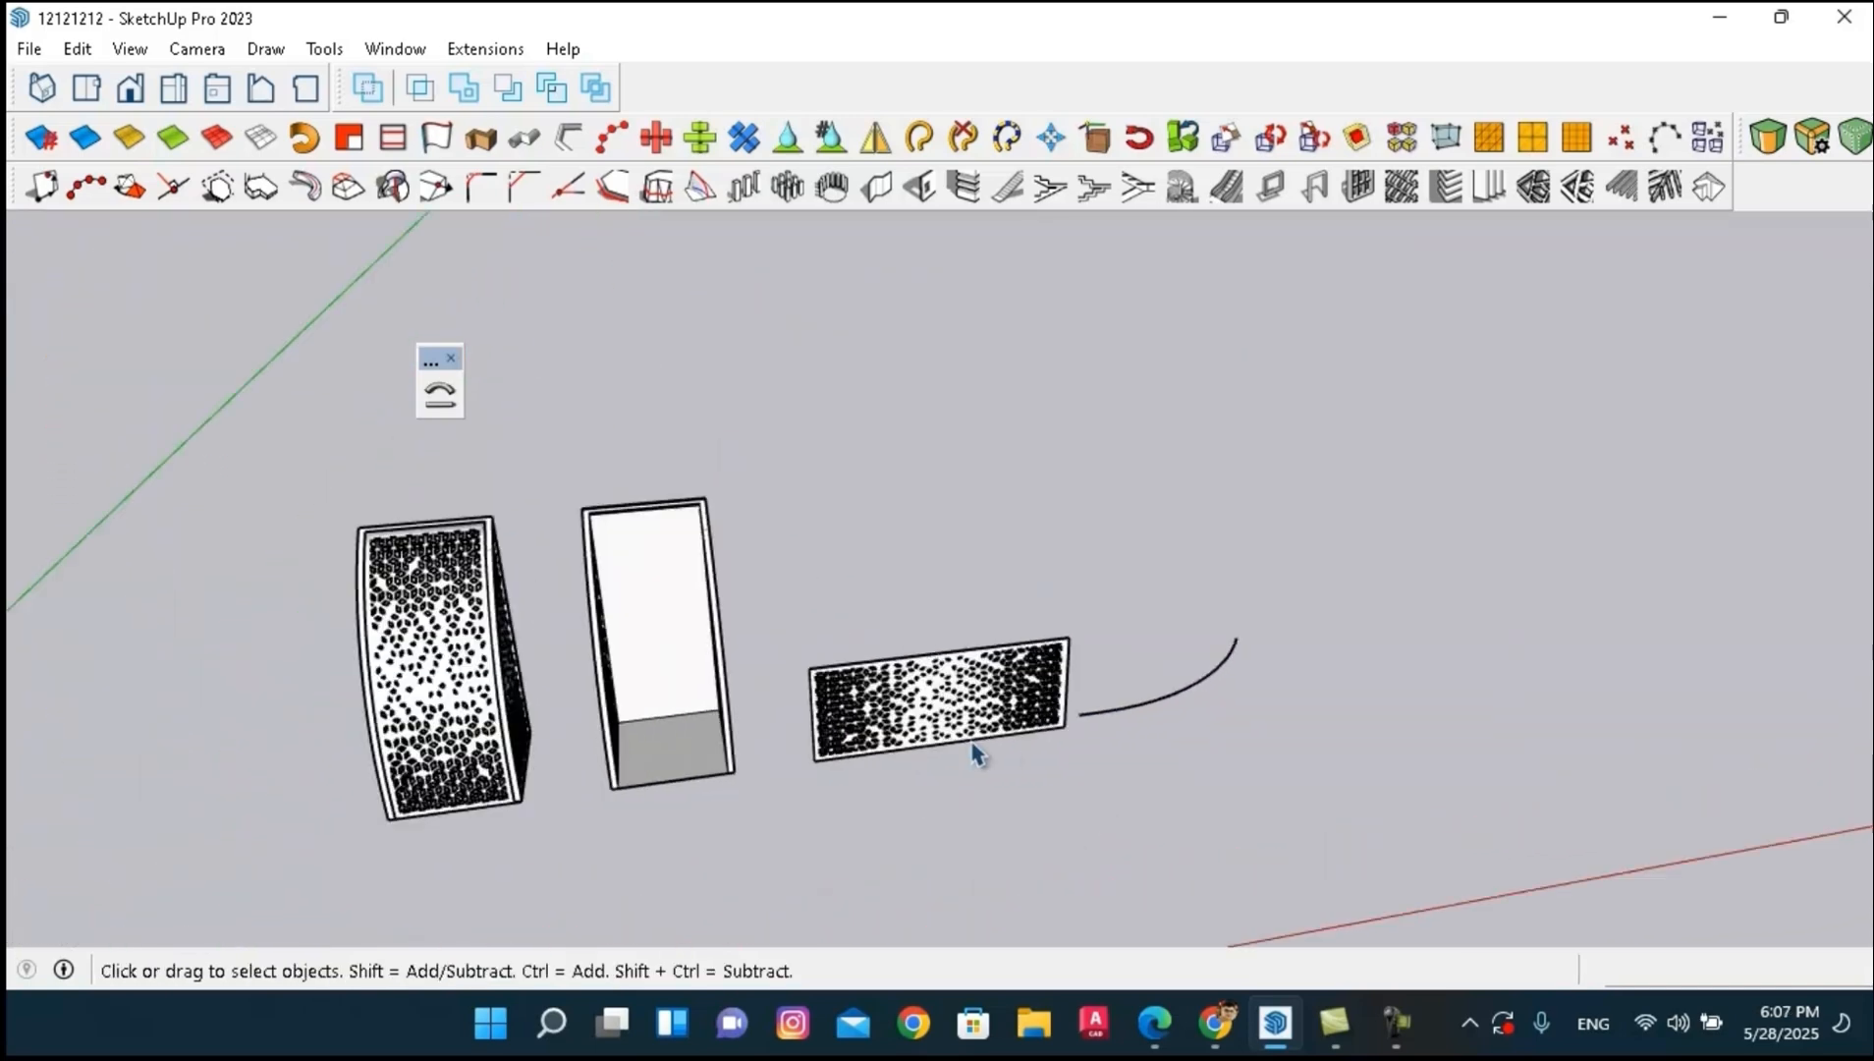
Draw a straight line along the flat panel's bottom edge for the offset bend.
scroll("down", 3)
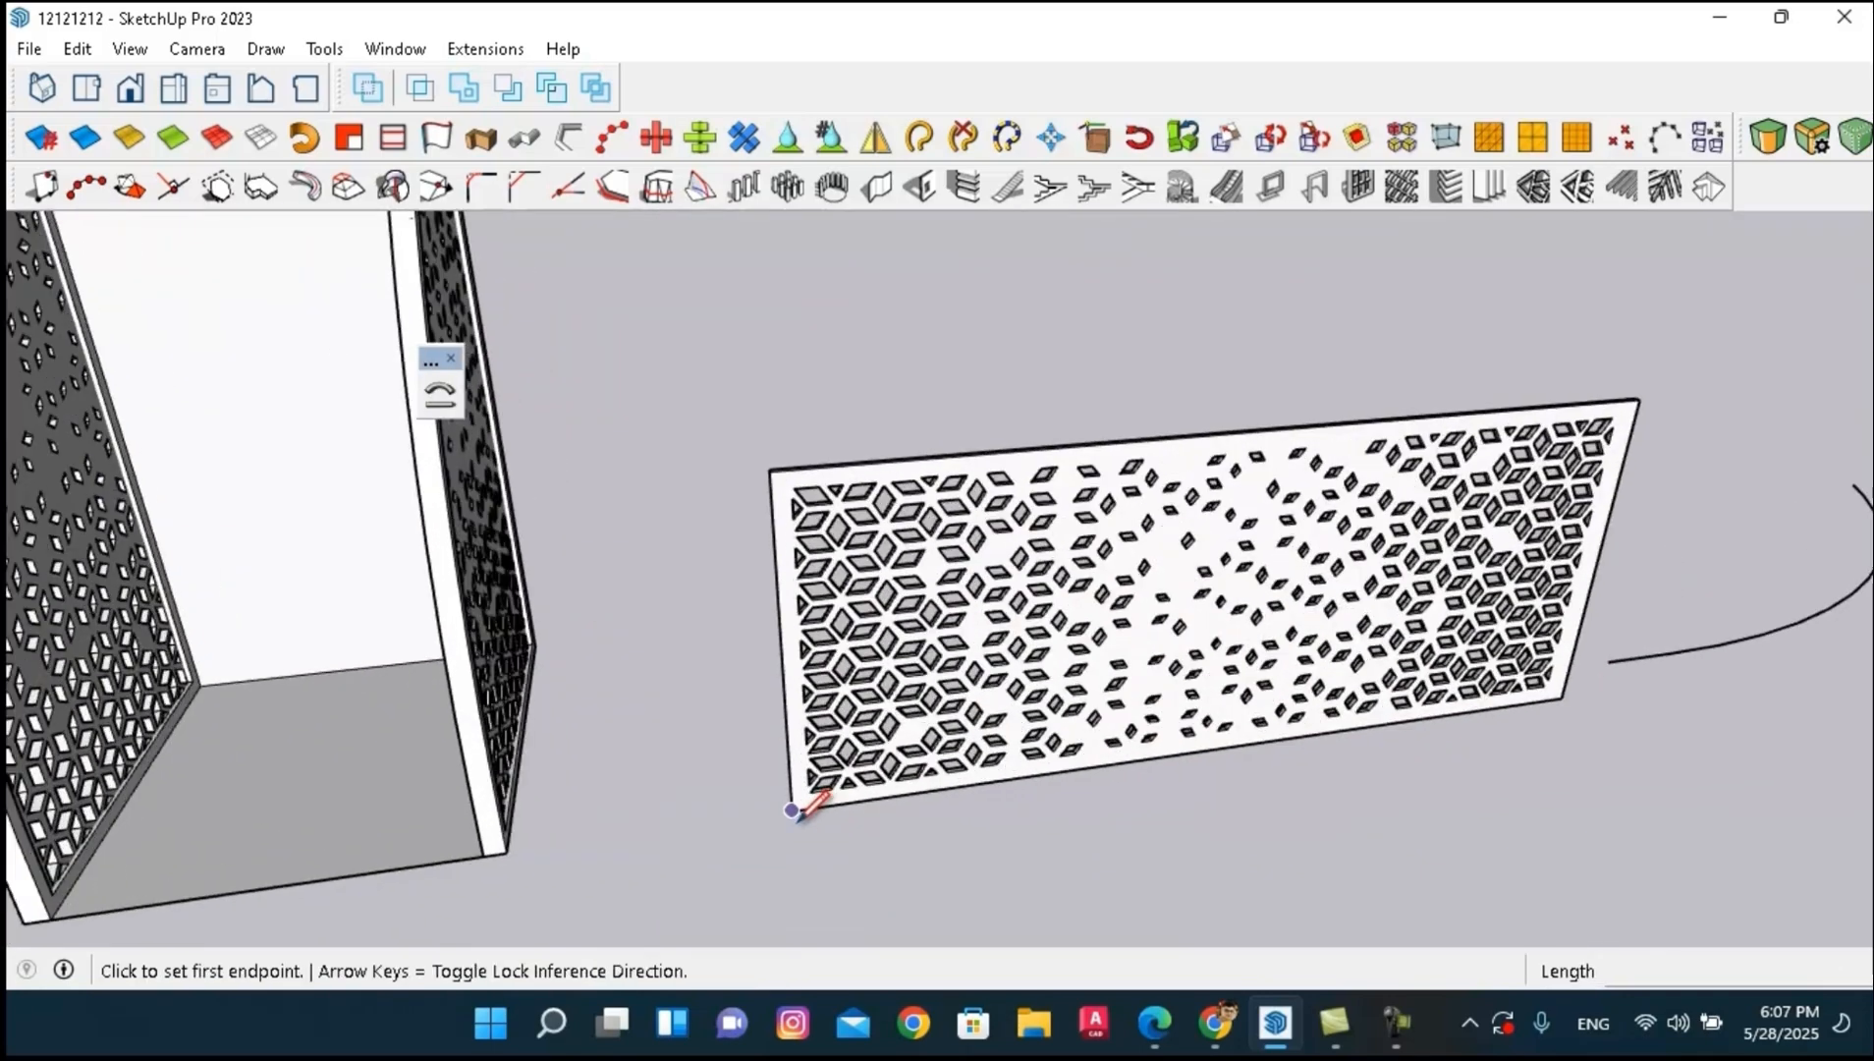
left_click(794, 813)
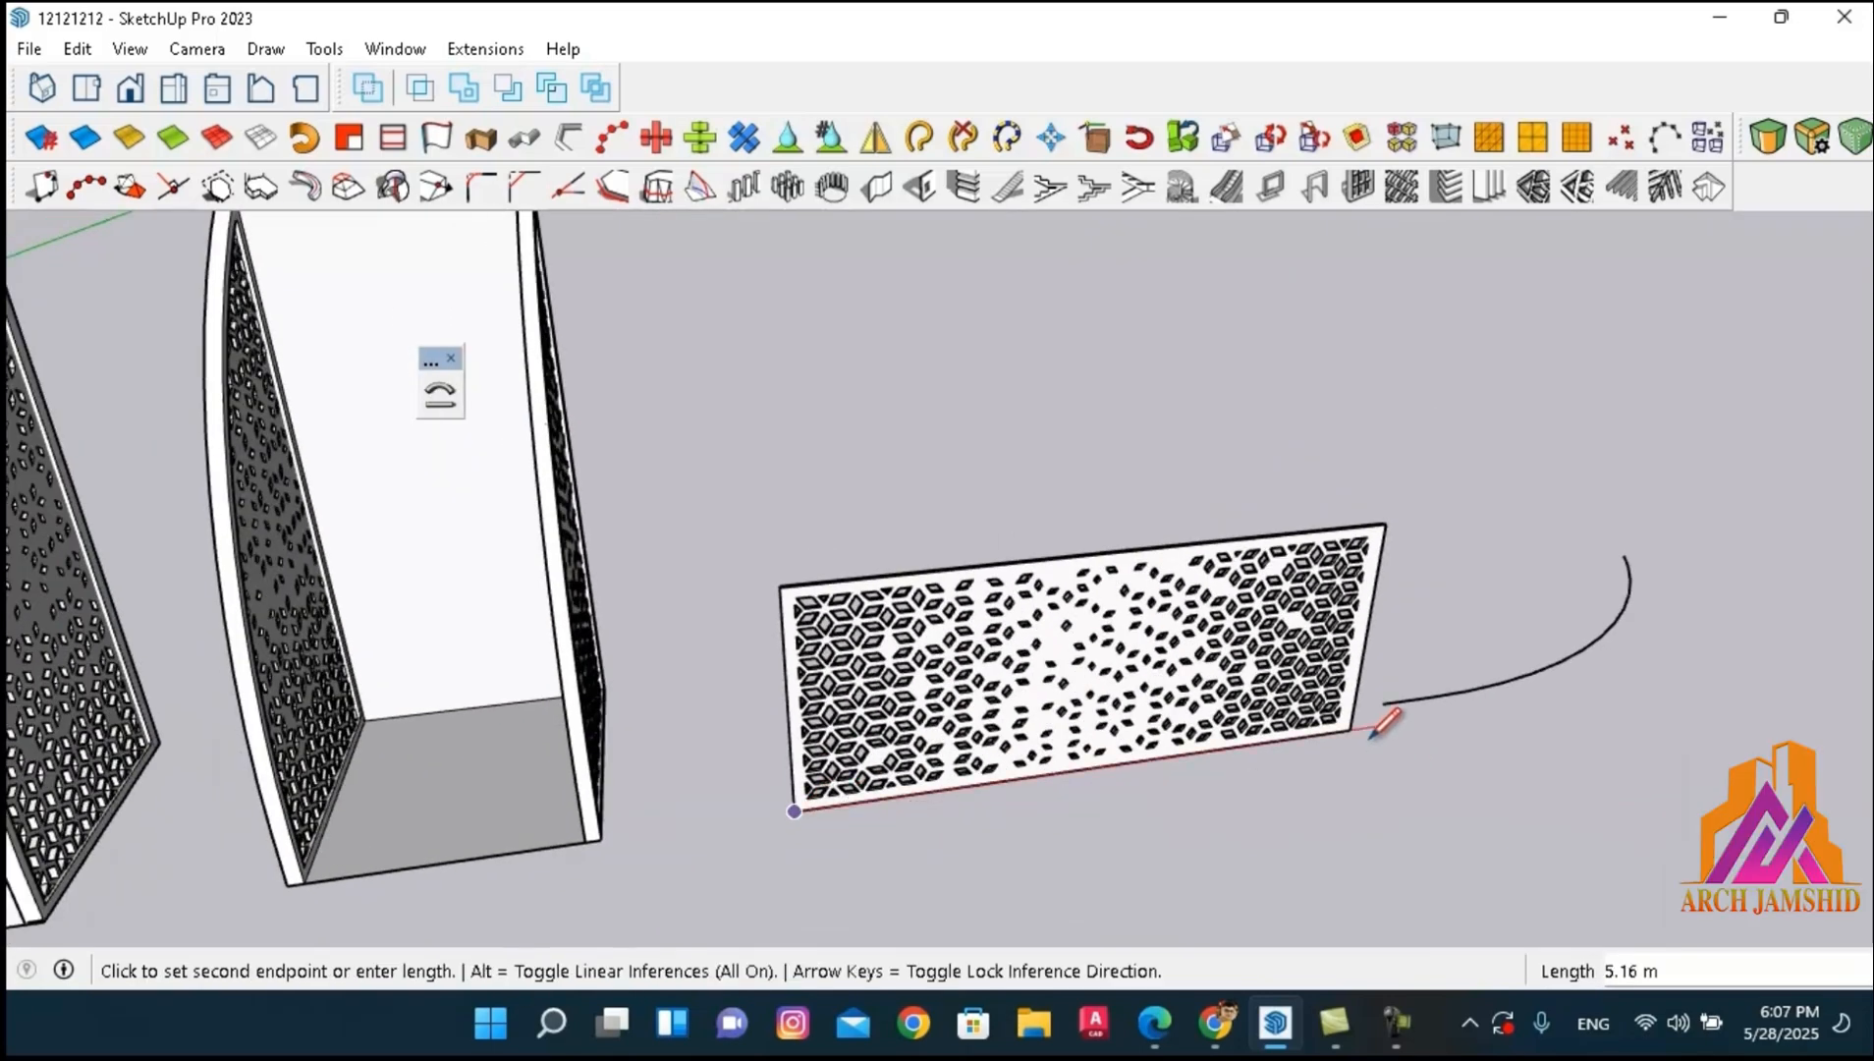
key("Escape")
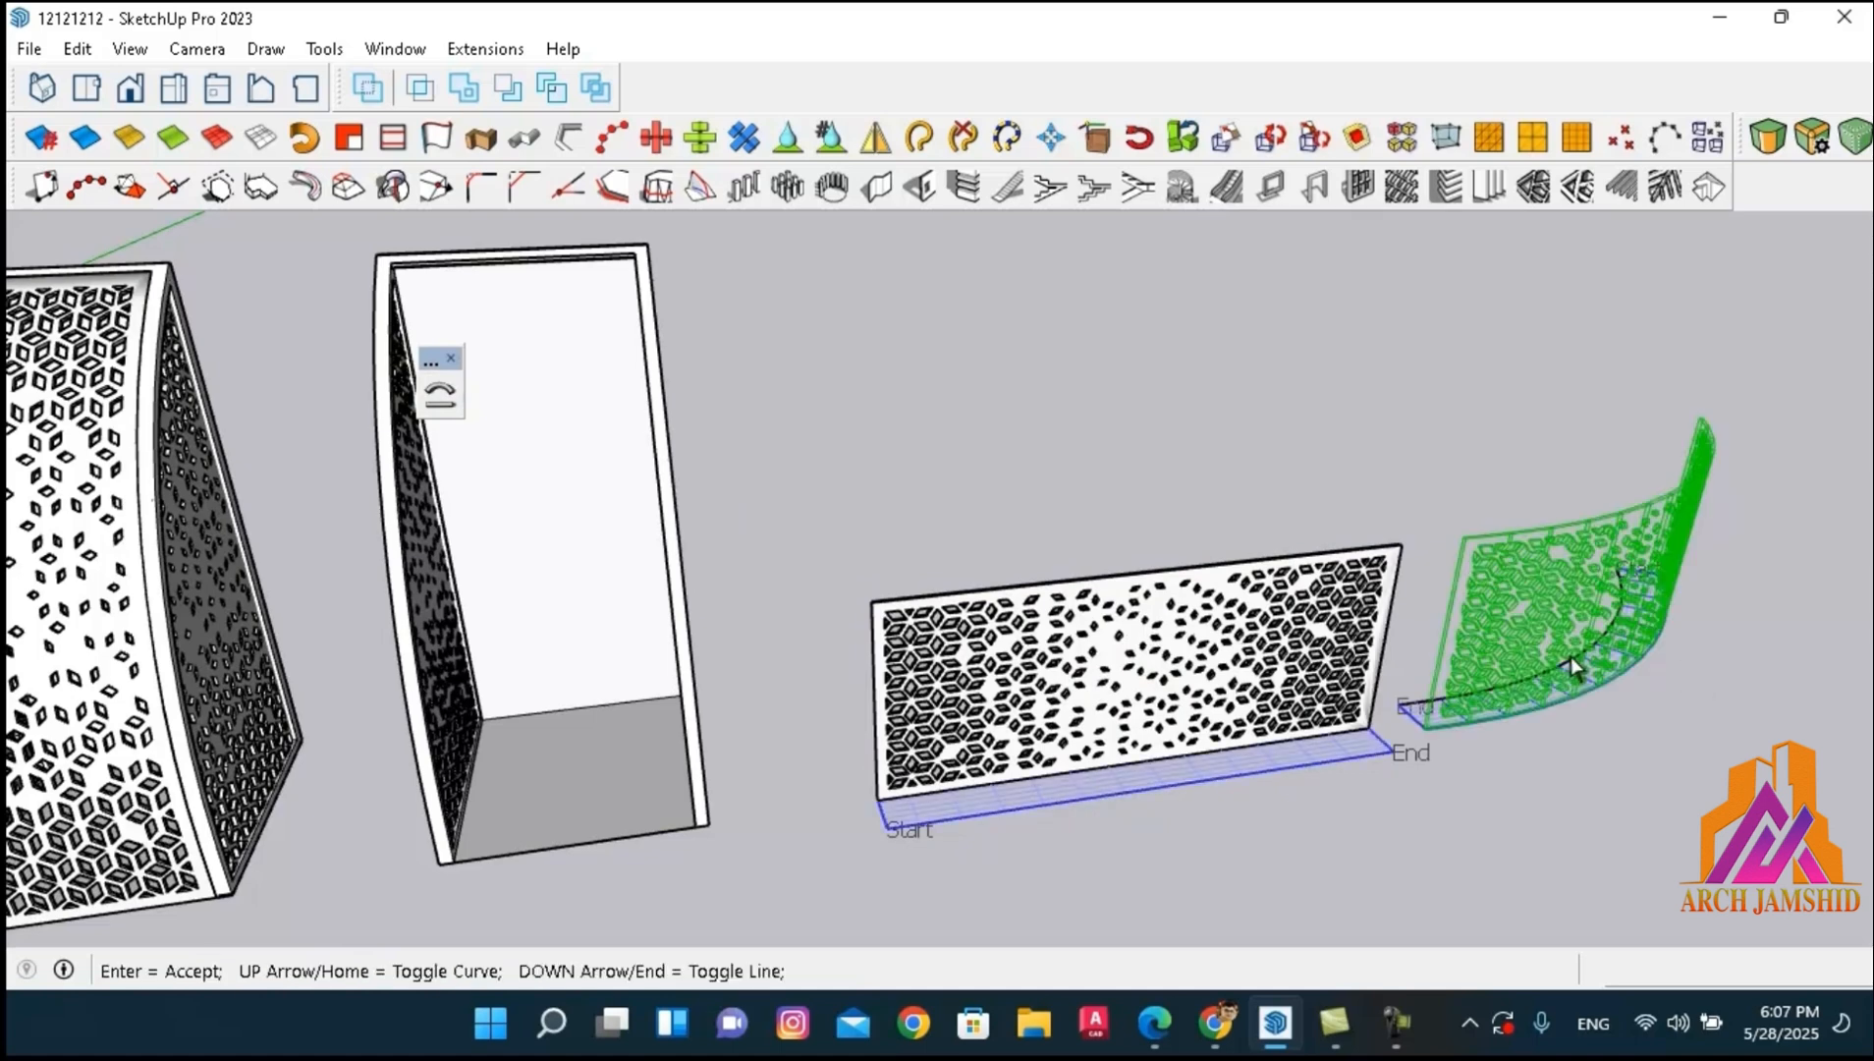
mouse_move(1375, 770)
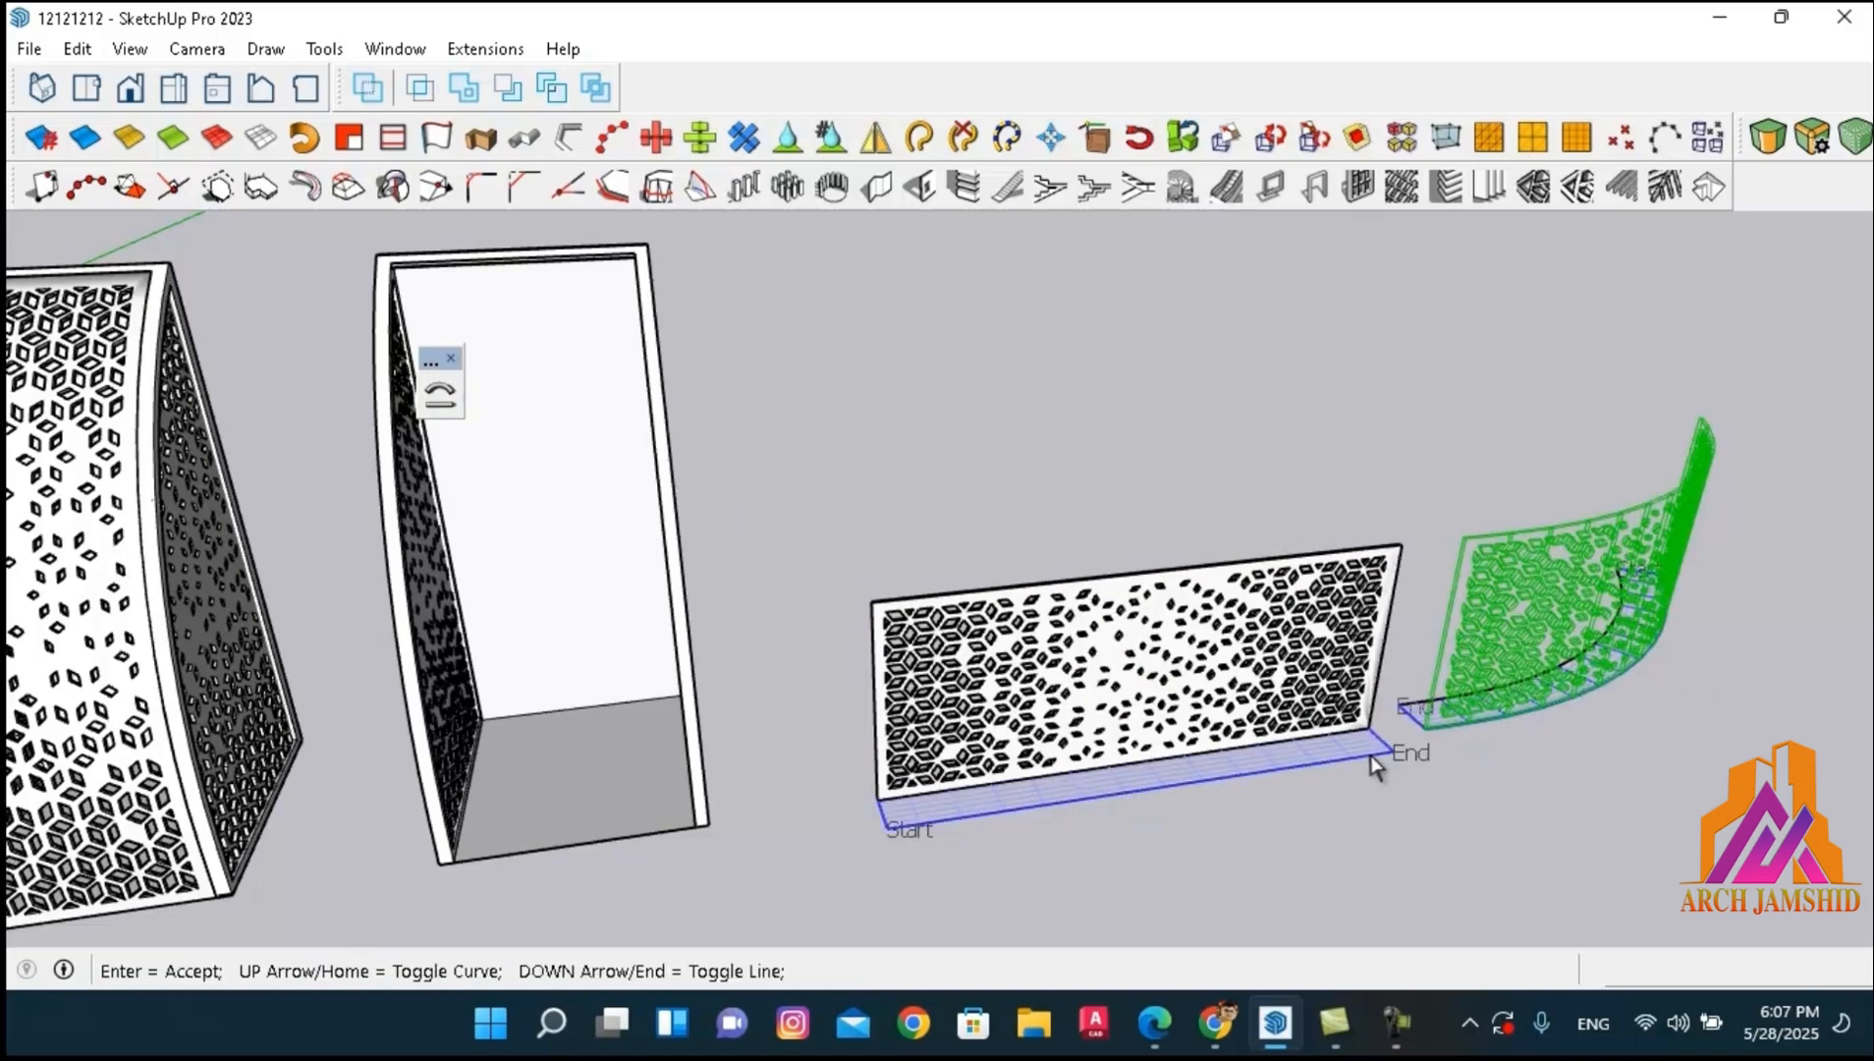
mouse_move(1416, 726)
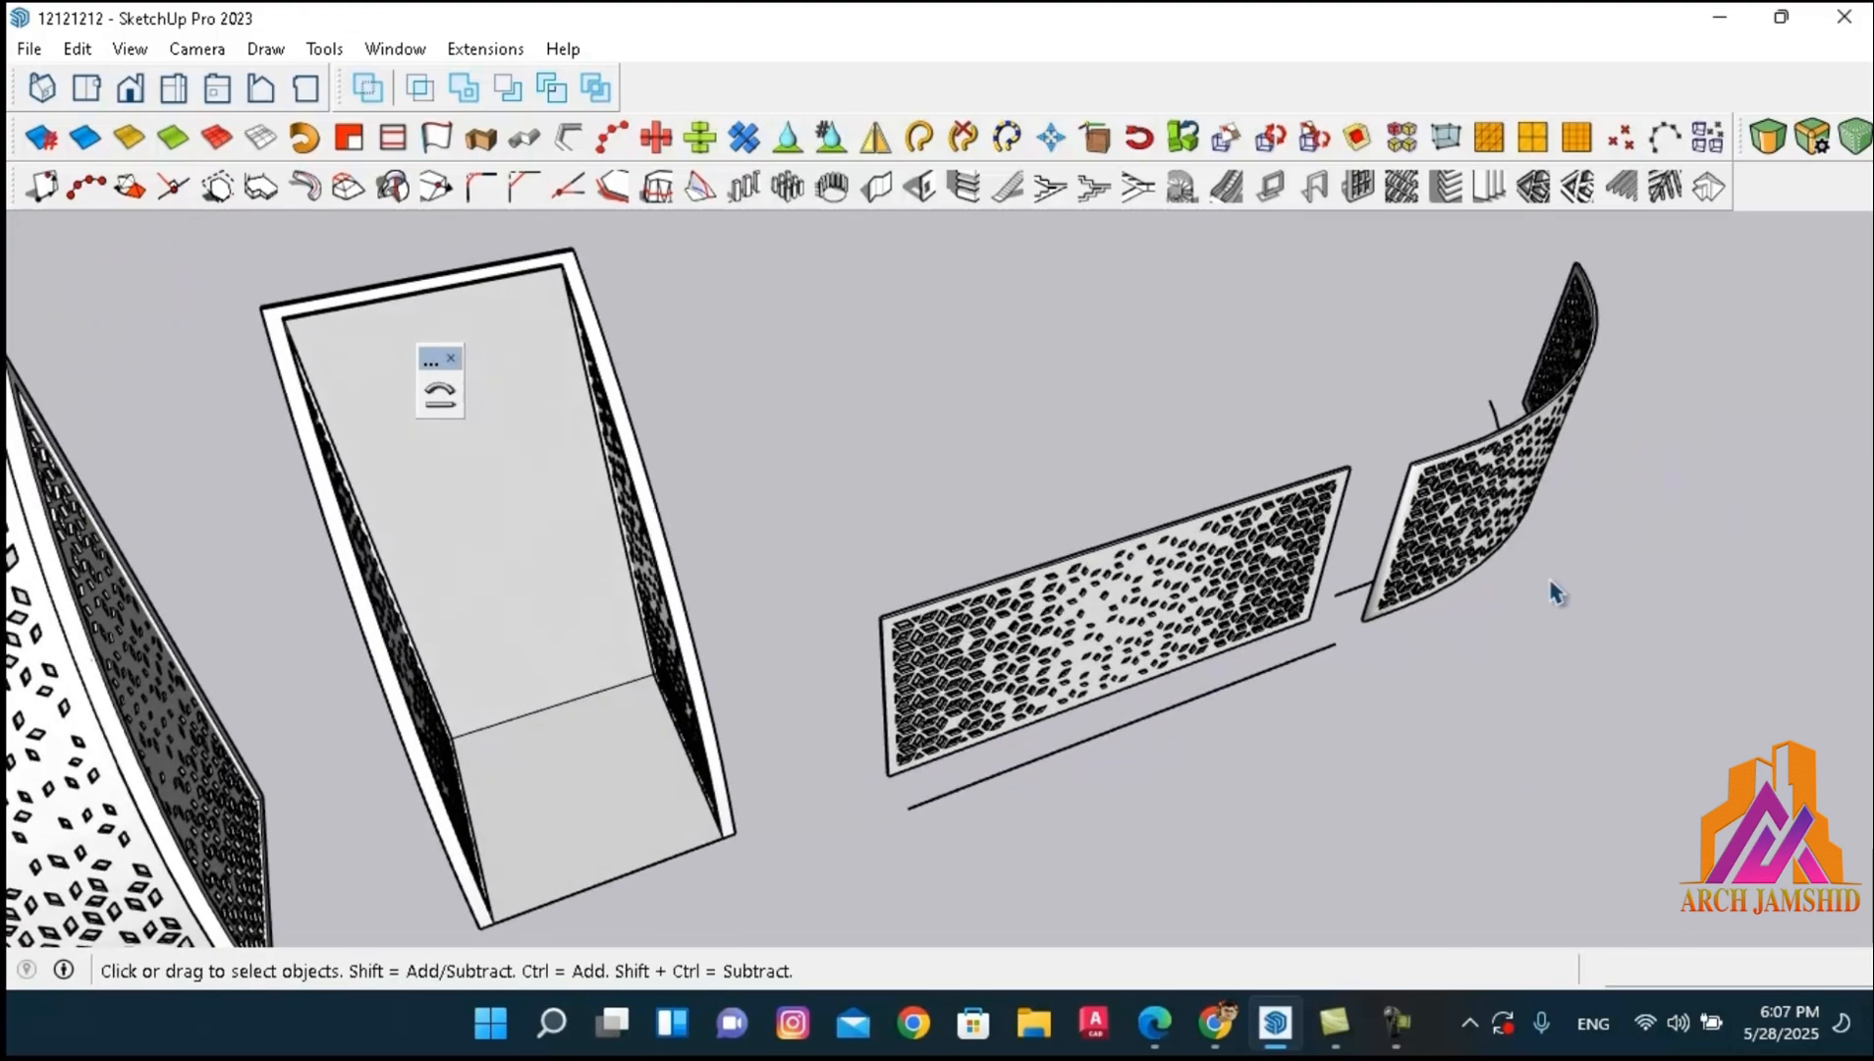
left_click(1469, 477)
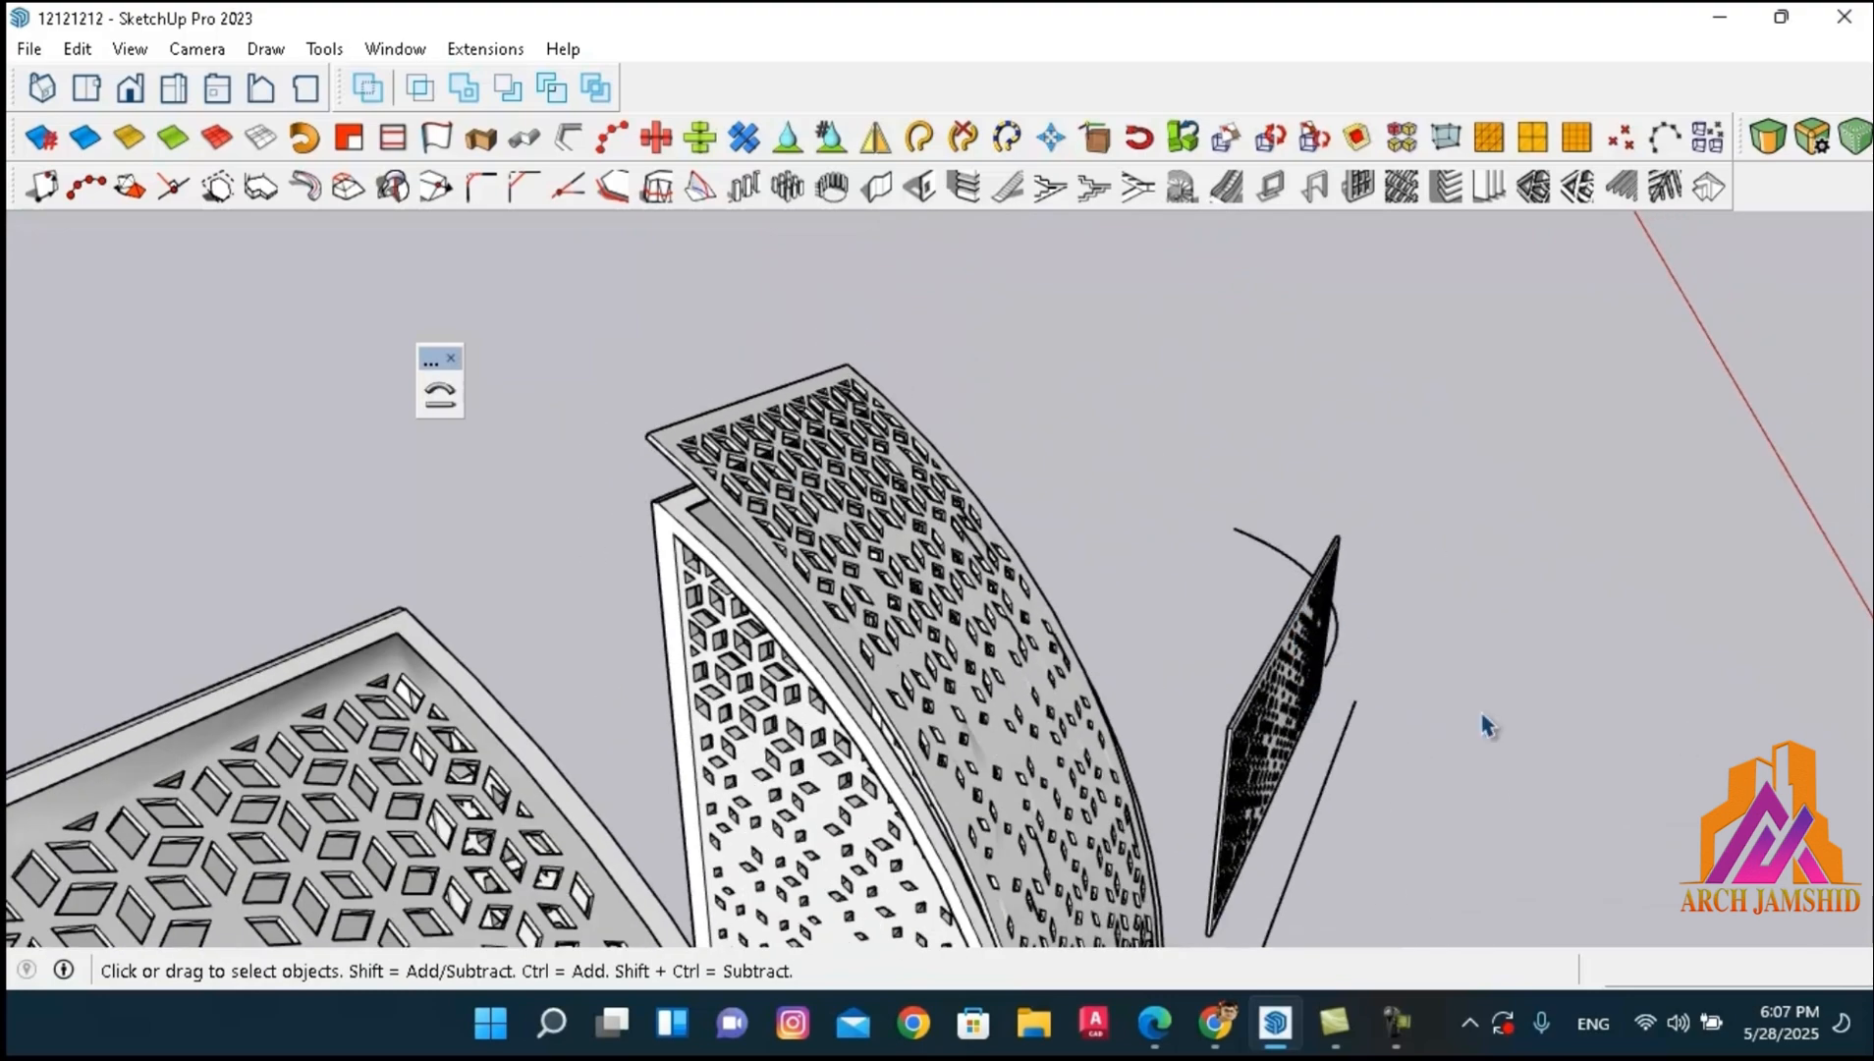
left_click(693, 532)
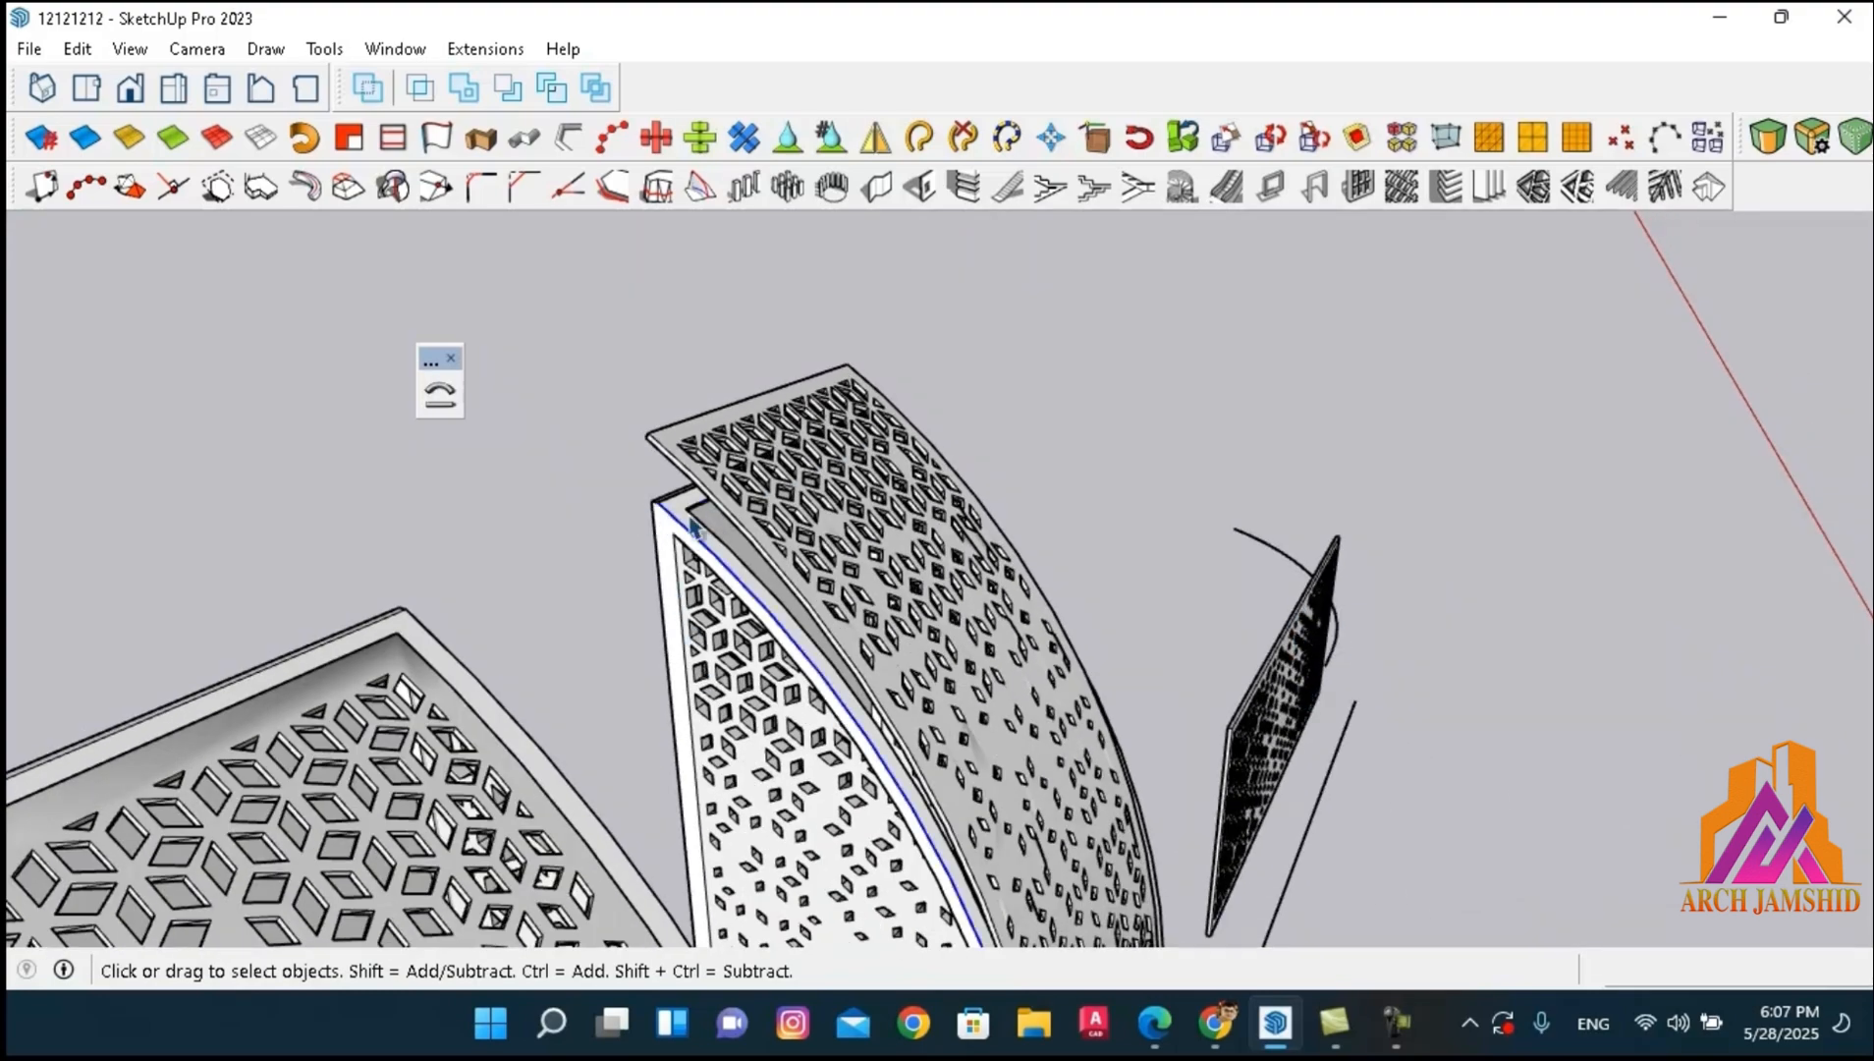